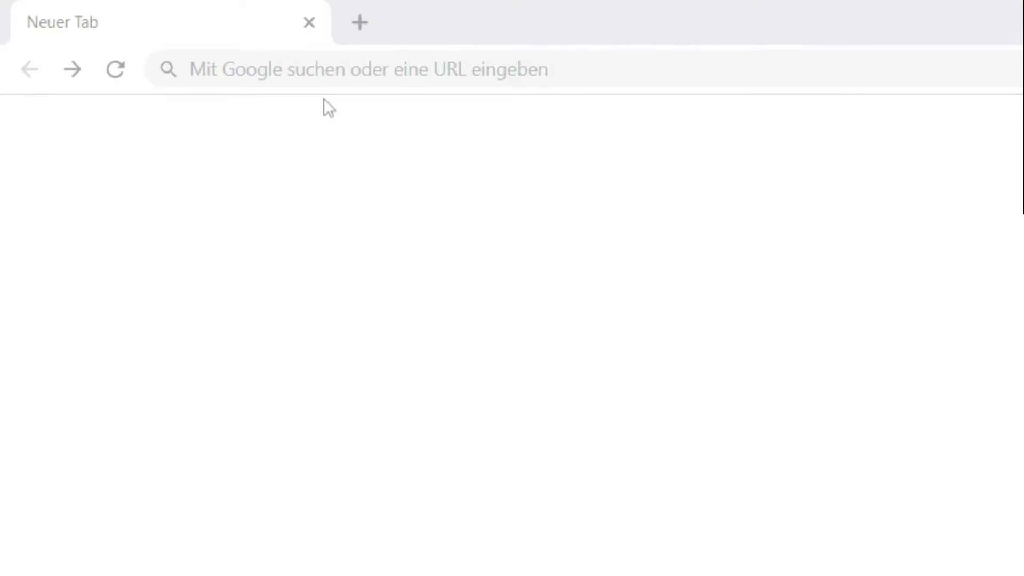
Navigate the new tab to docs.oxid-esales.com
{"action": "left_click", "coordinate": [365, 70]}
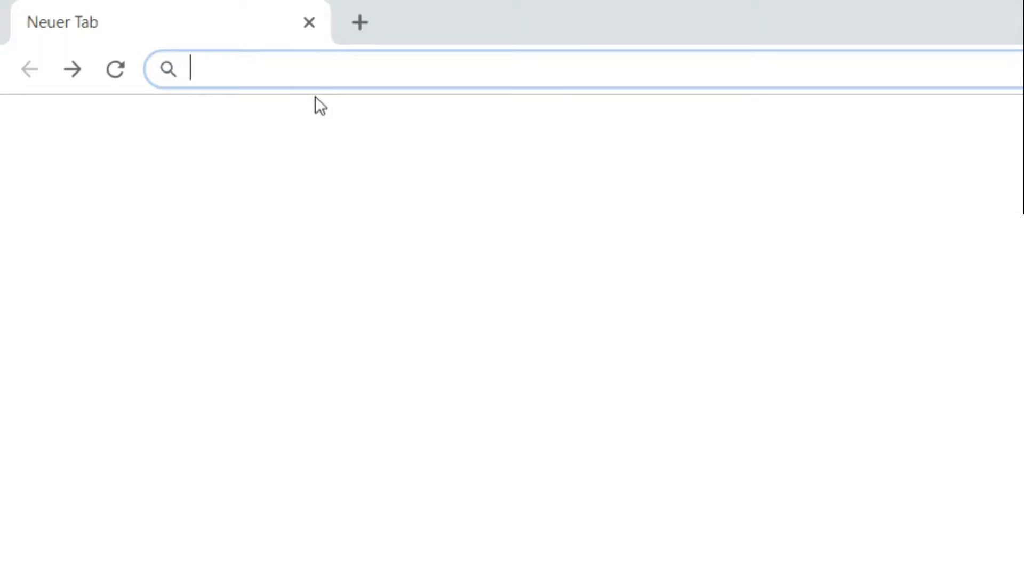
{"action": "type", "text": "docs.oxid"}
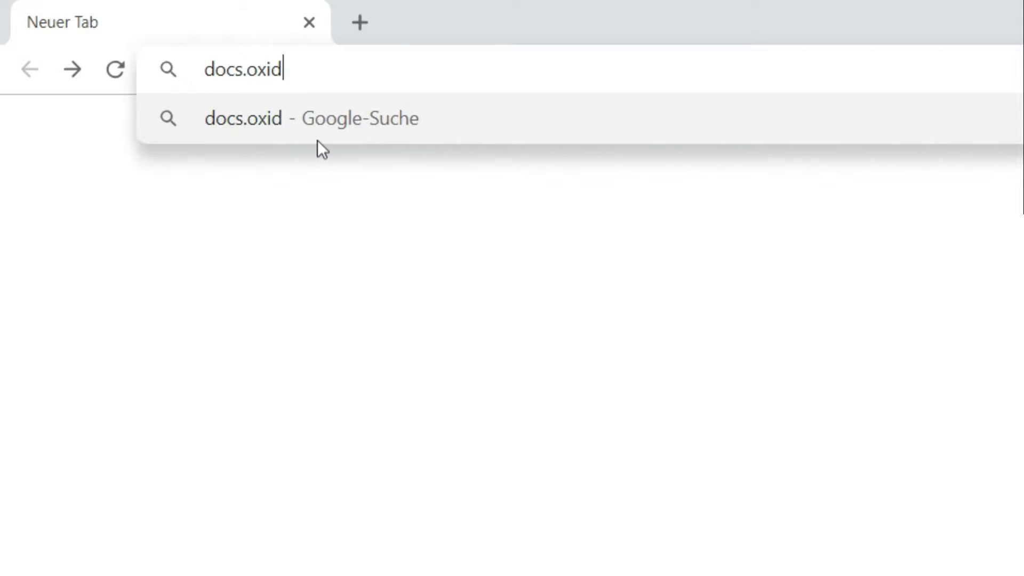
{"action": "type", "text": "-esales.com/de/"}
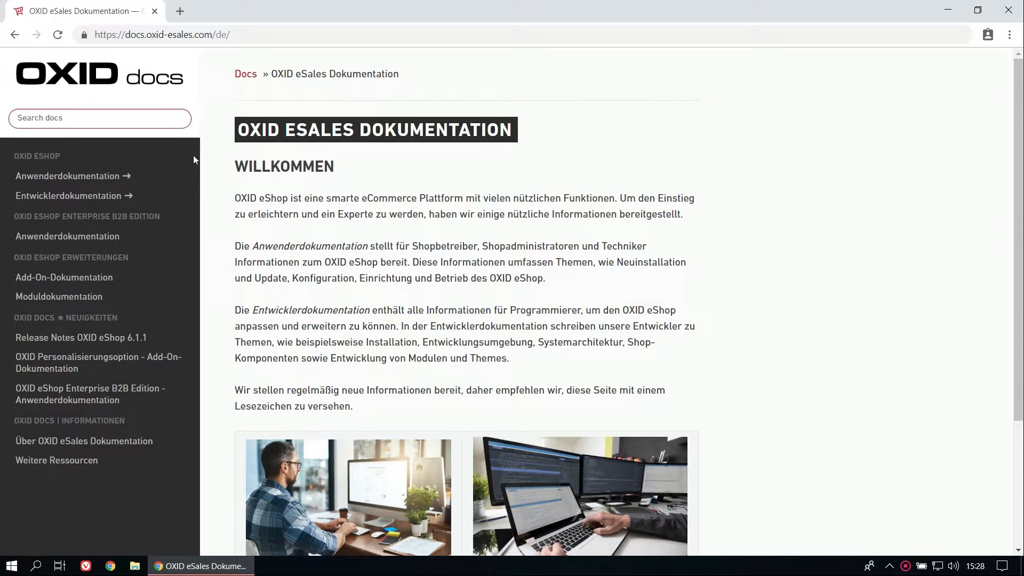
{"action": "mouse_move", "coordinate": [68, 196]}
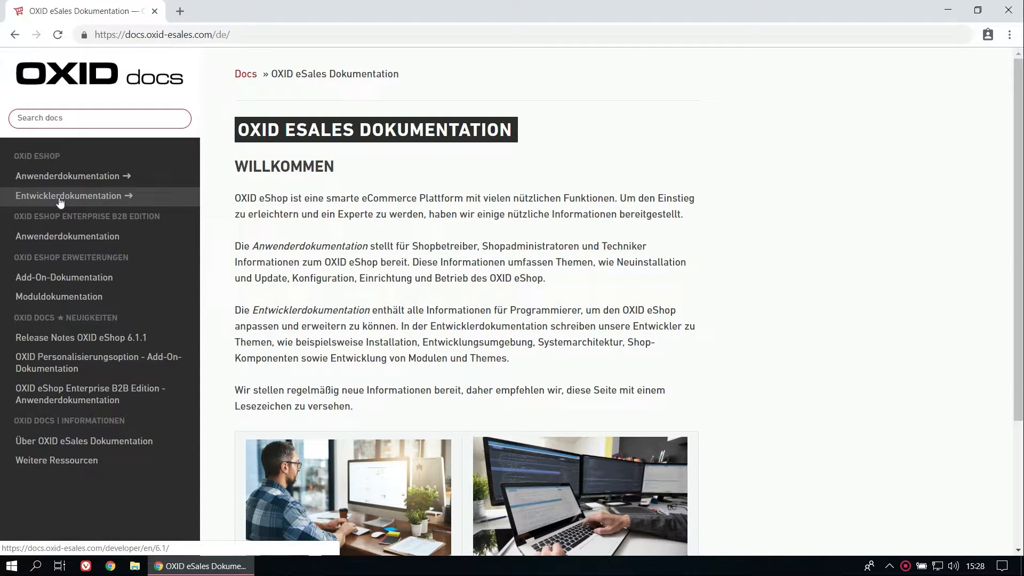
Open the developer docs' Getting started > Server and system requirements page
{"action": "left_click", "coordinate": [68, 195]}
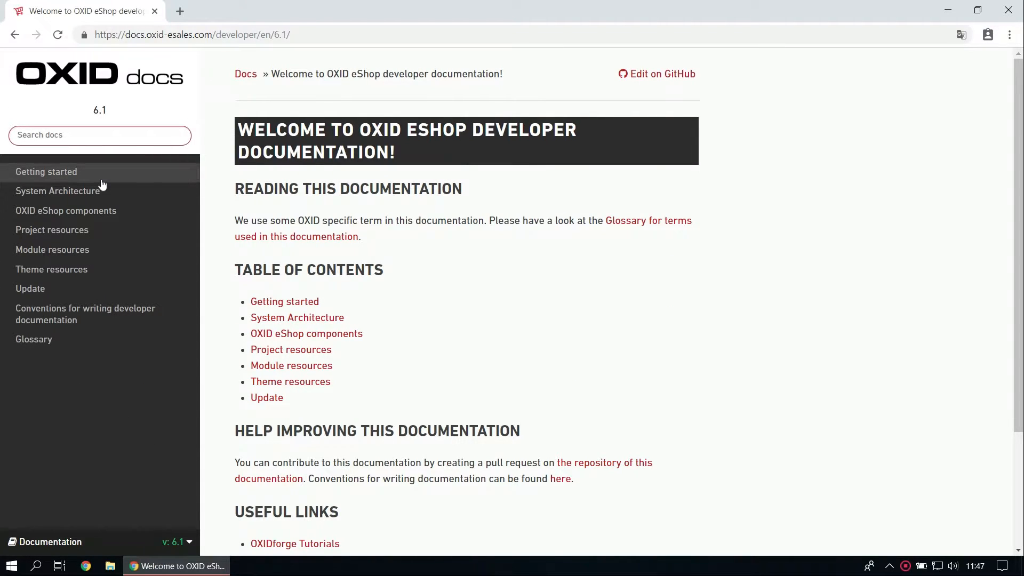
{"action": "left_click", "coordinate": [46, 172]}
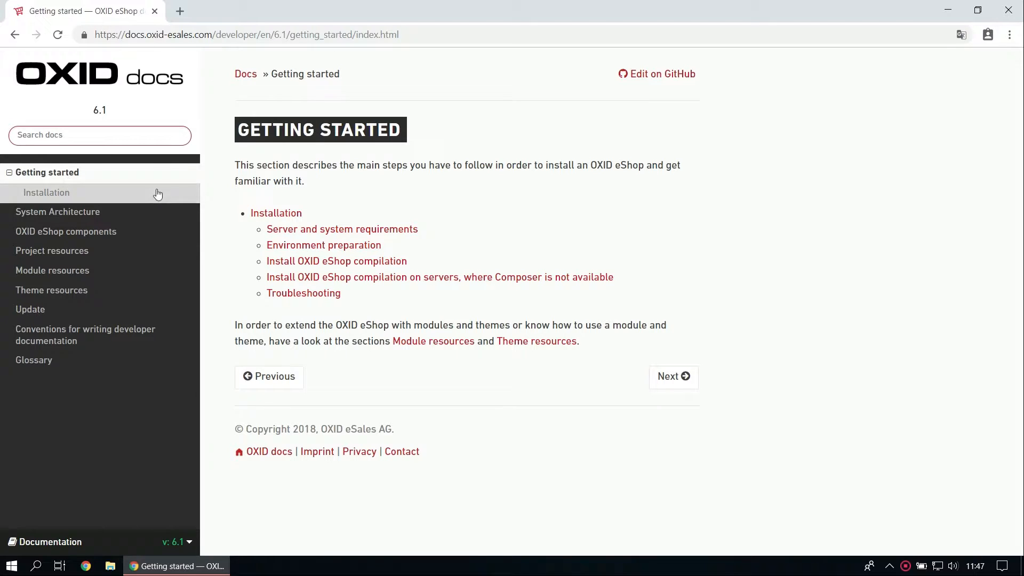
{"action": "mouse_move", "coordinate": [342, 229]}
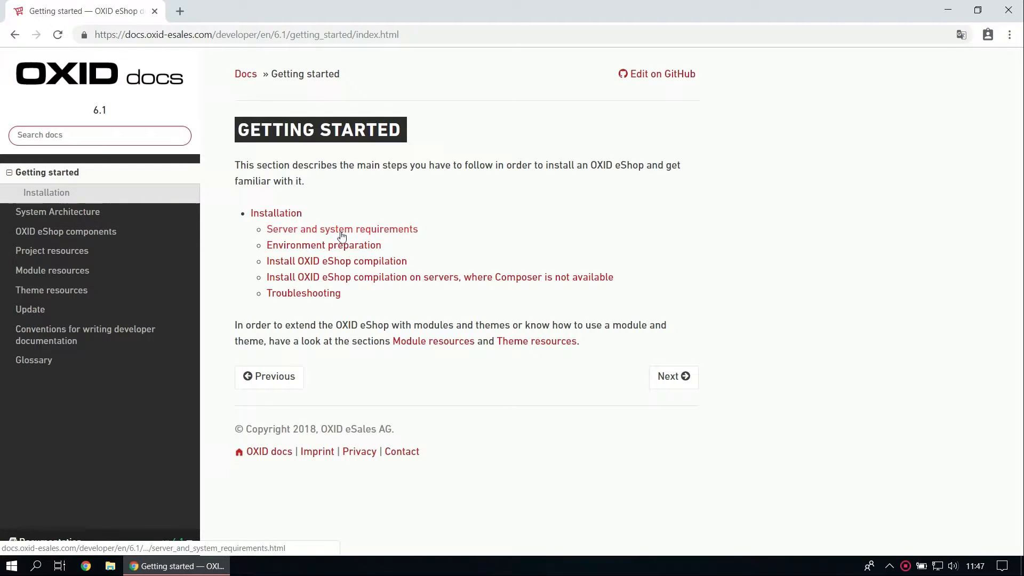
{"action": "left_click", "coordinate": [342, 228]}
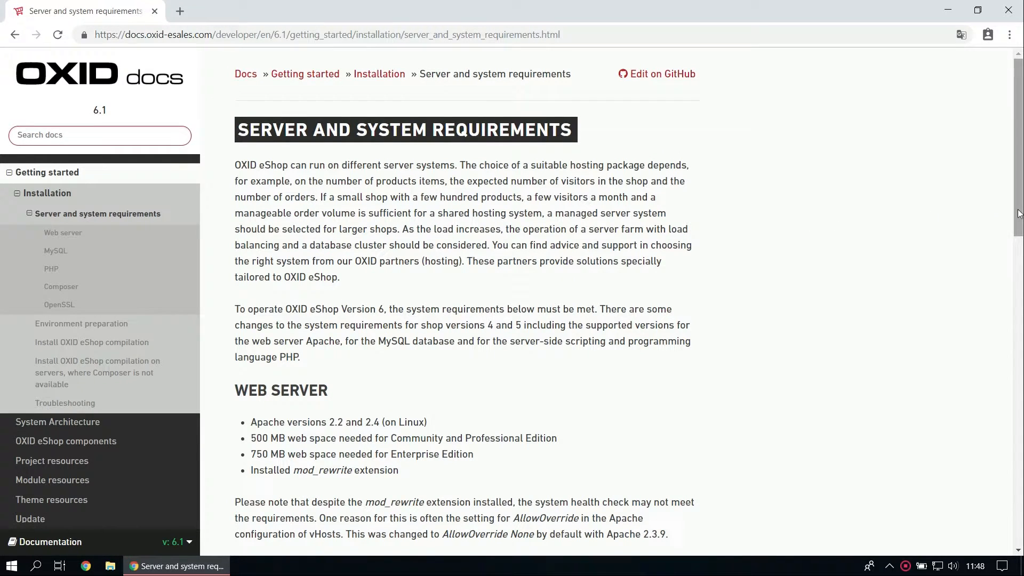
Scroll down the requirements page to the Composer section
{"action": "scroll", "scroll_direction": "down", "scroll_amount": 3}
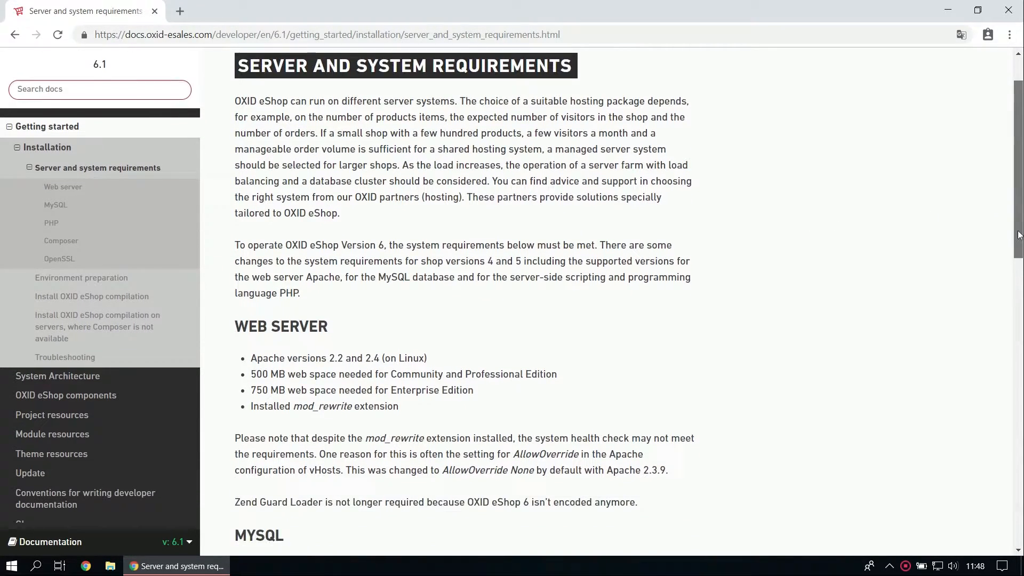
{"action": "scroll", "scroll_direction": "down", "scroll_amount": 3}
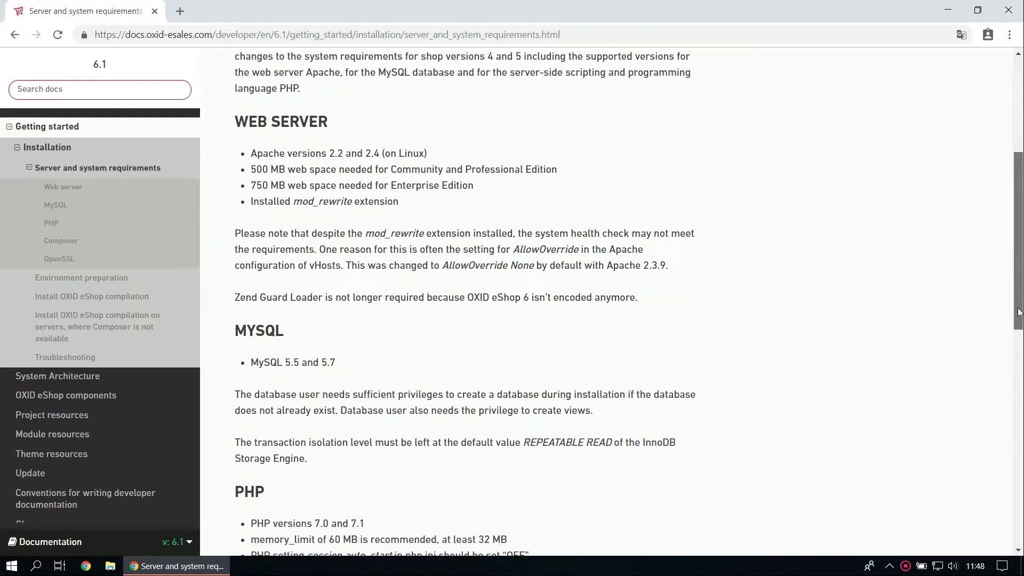
{"action": "scroll", "scroll_direction": "down", "scroll_amount": 3}
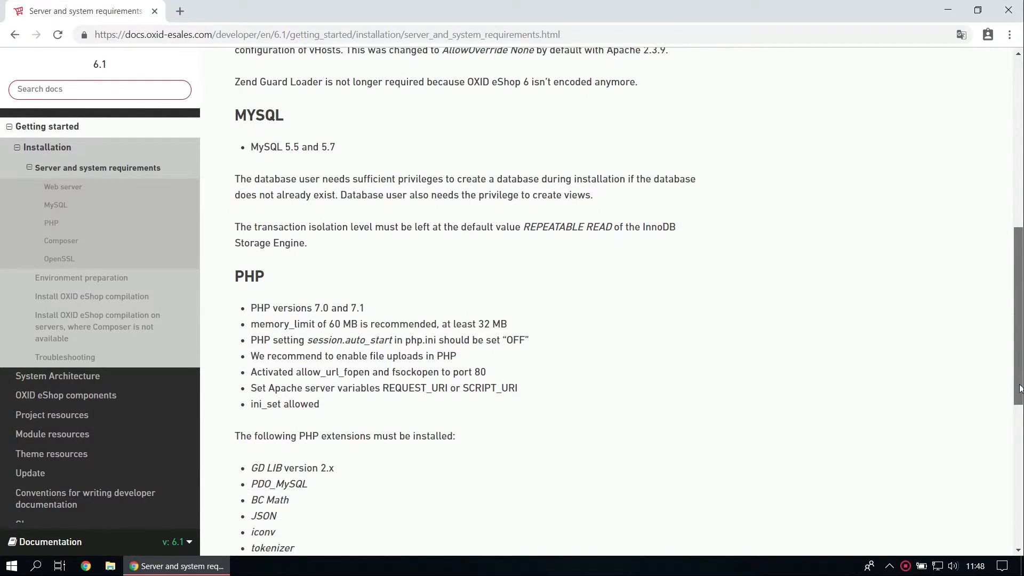
{"action": "scroll", "scroll_direction": "down", "scroll_amount": 3}
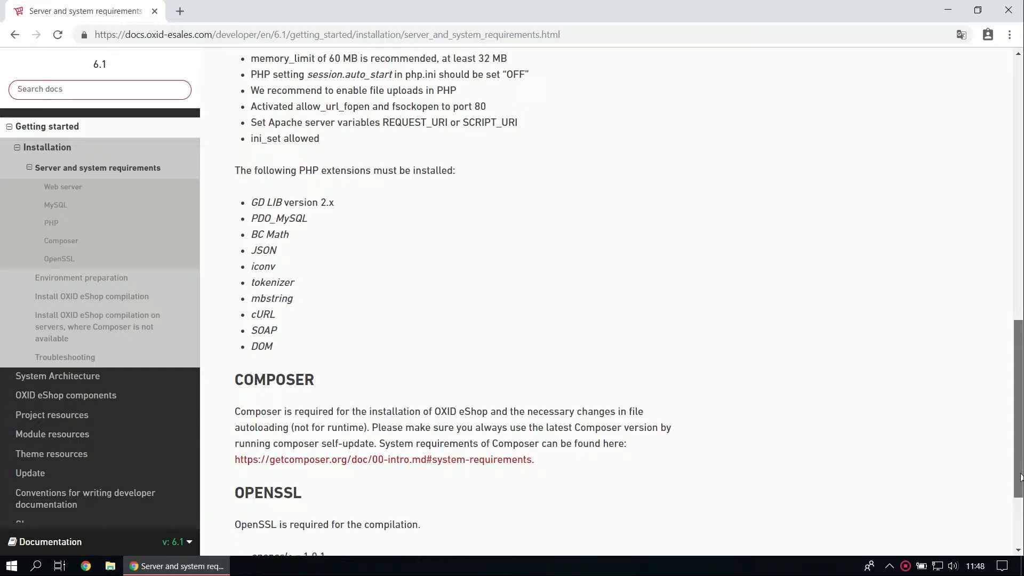
{"action": "scroll", "scroll_direction": "down", "scroll_amount": 3}
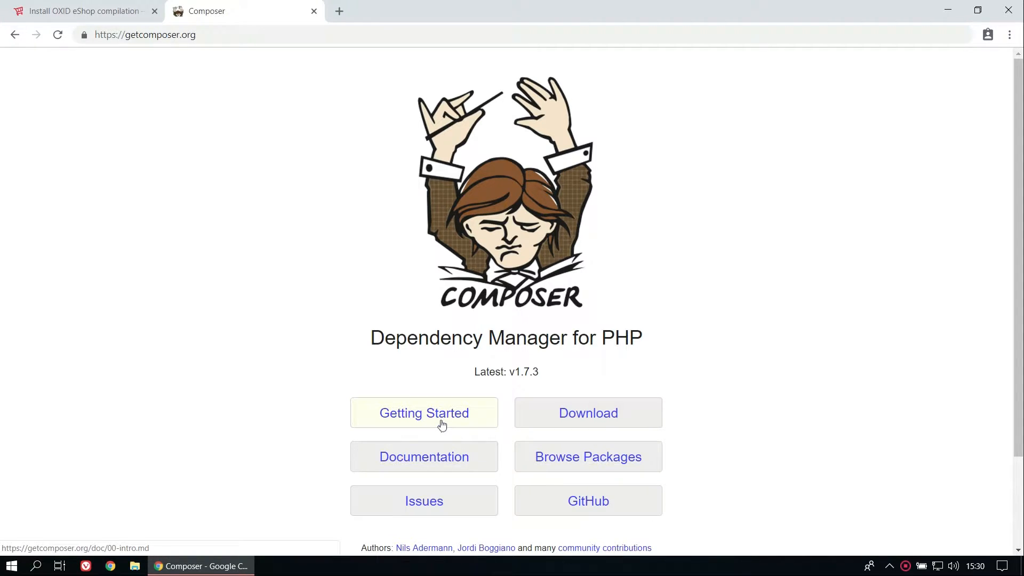
Go to putty.org in the third tab to reach the PuTTY download page
{"action": "type", "text": "putty.org"}
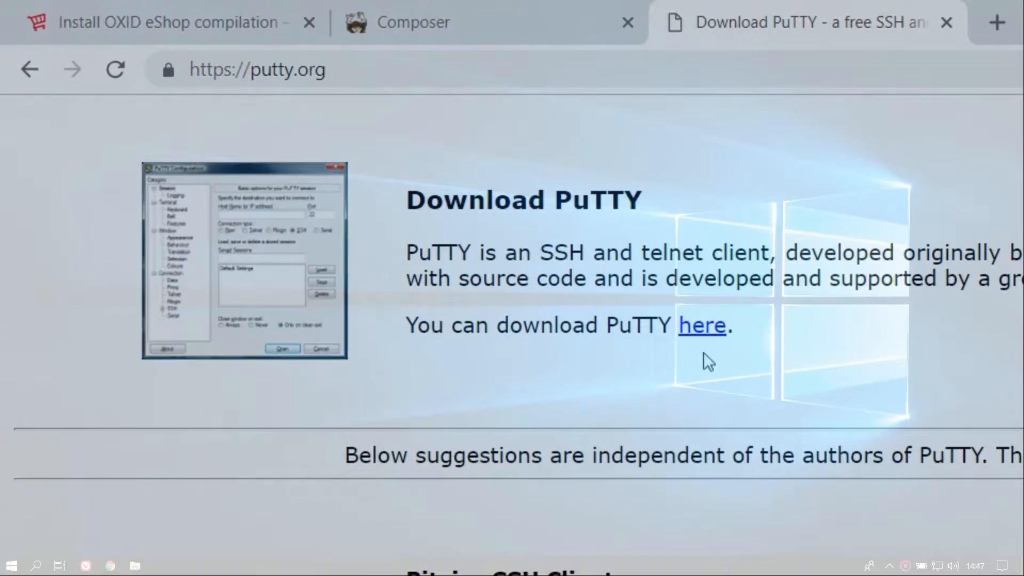
Launch Windows PowerShell from the Run dialog and focus its window
{"action": "type", "text": "powe"}
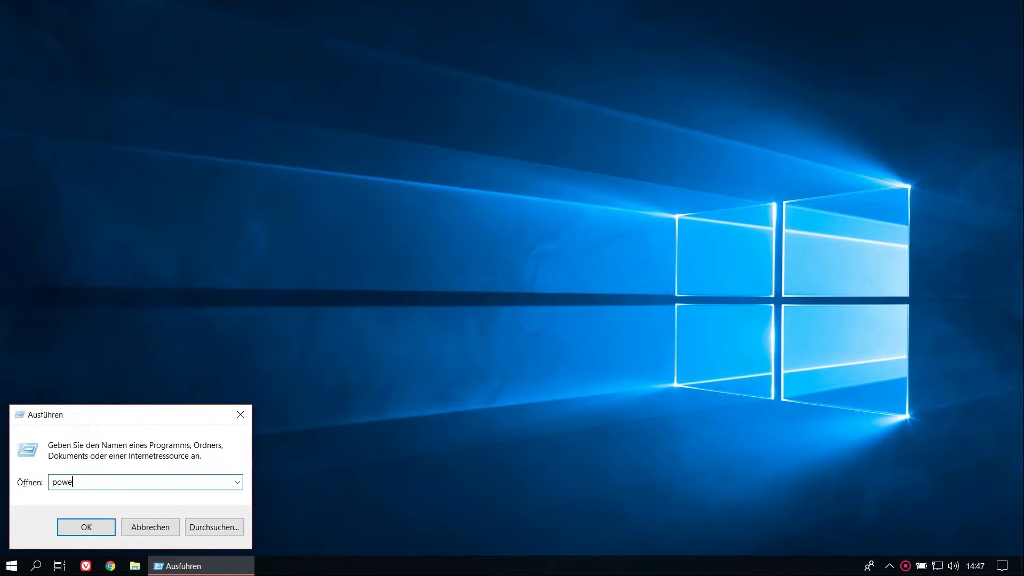
{"action": "type", "text": "rshell"}
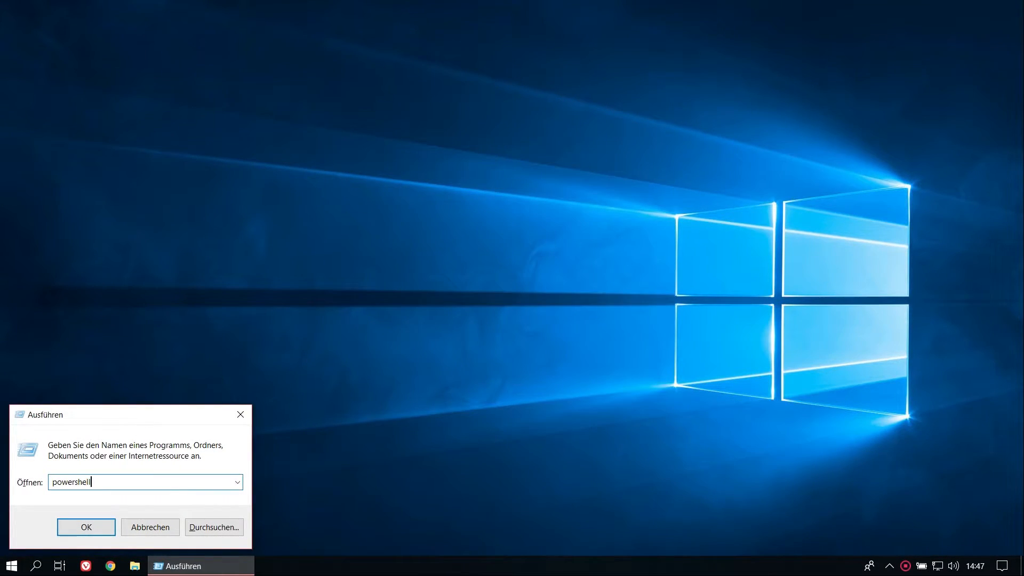
{"action": "left_click", "coordinate": [85, 527]}
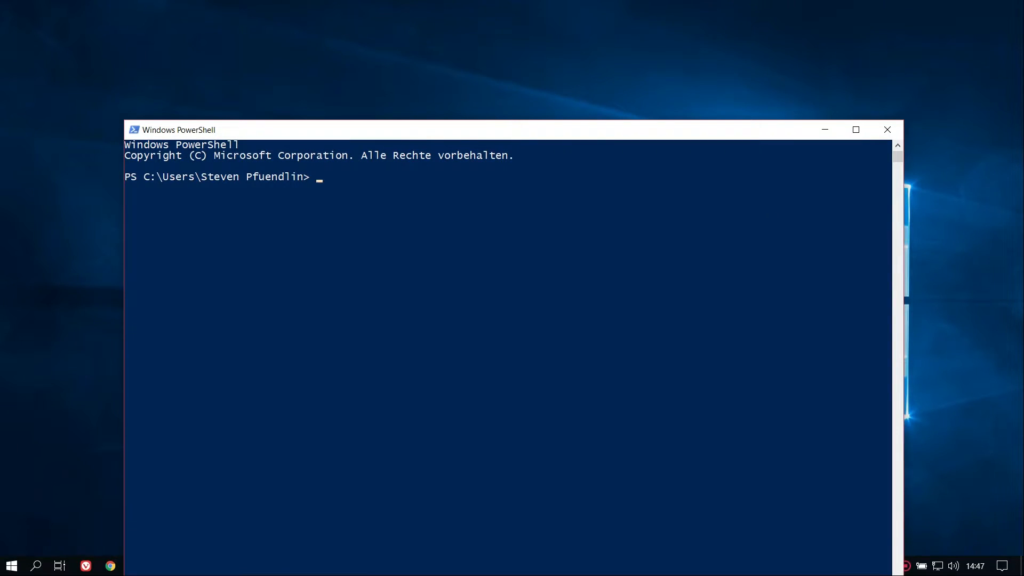
{"action": "left_click", "coordinate": [854, 130]}
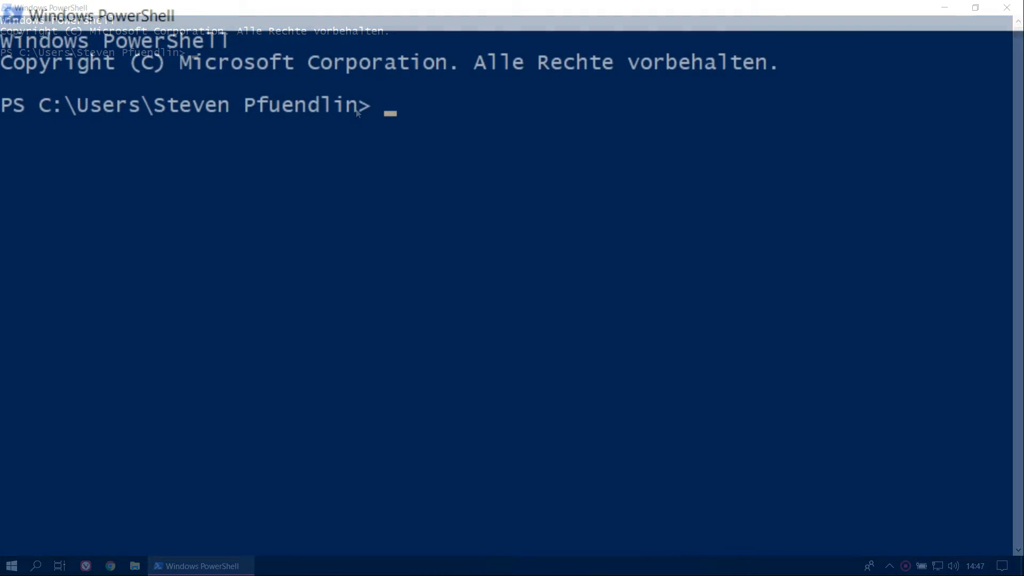
SSH into the Ubuntu server at 192.168.56.3 and log in
{"action": "type", "text": "ssh steven"}
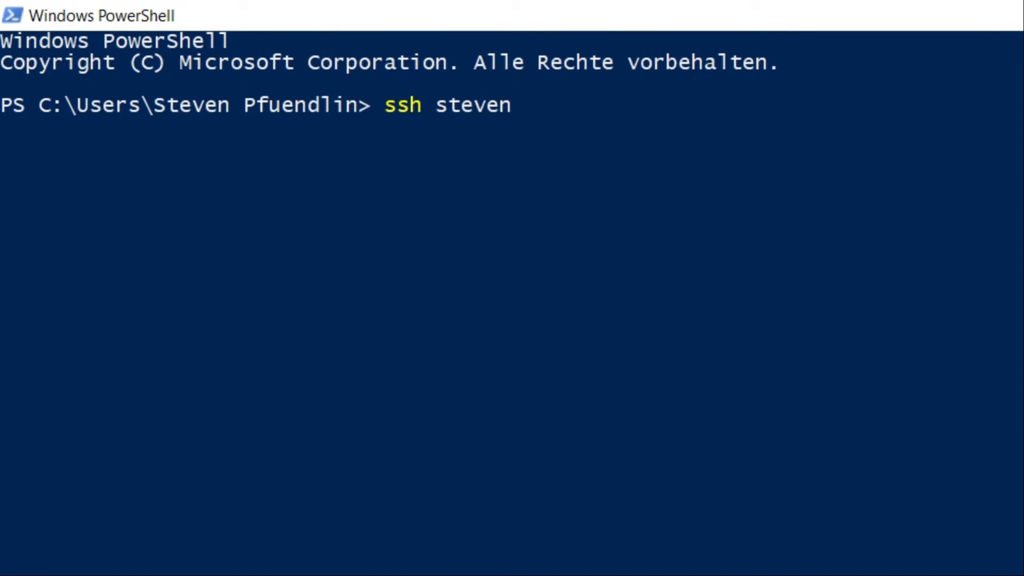
{"action": "type", "text": "@192"}
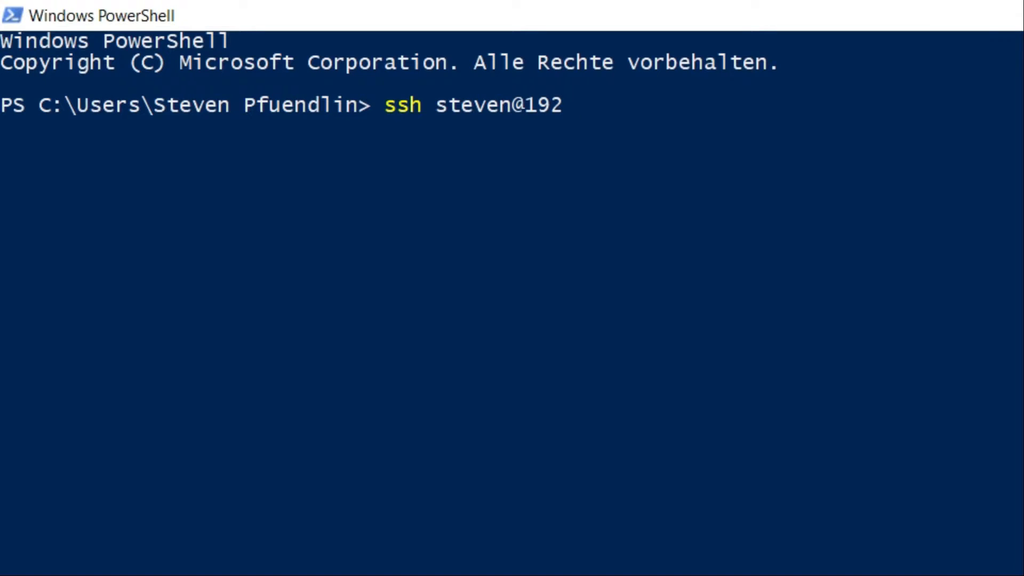
{"action": "type", "text": ".168."}
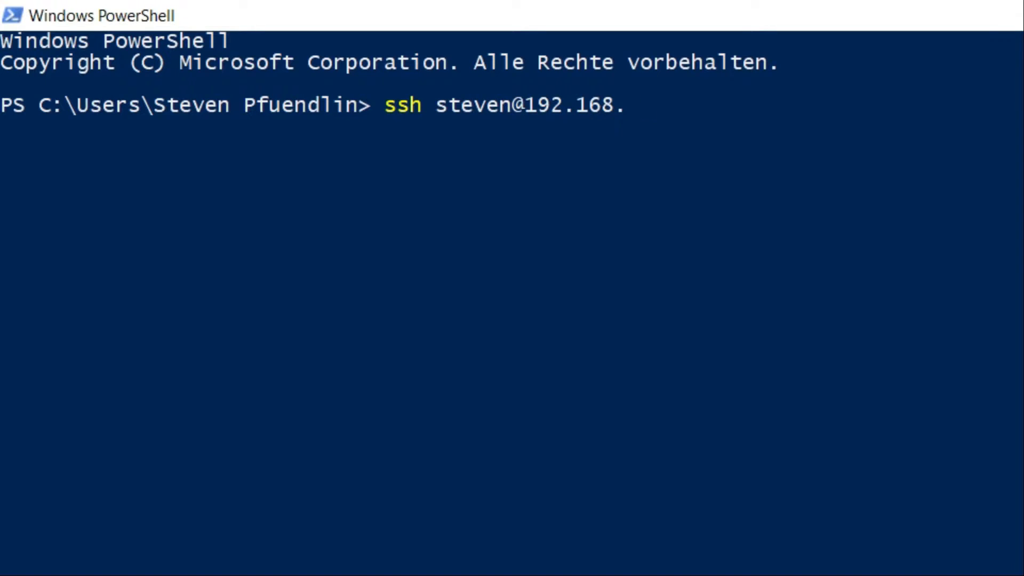
{"action": "type", "text": "56.3"}
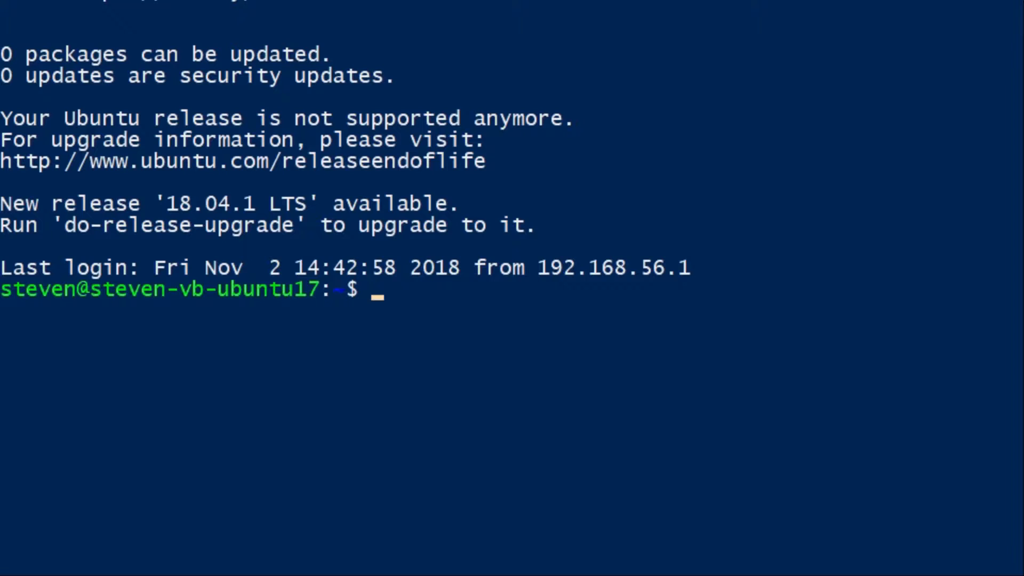
Type 'composer create-project --no-dev oxid-esales/oxideshop-project' at the SSH prompt
{"action": "type", "text": "com"}
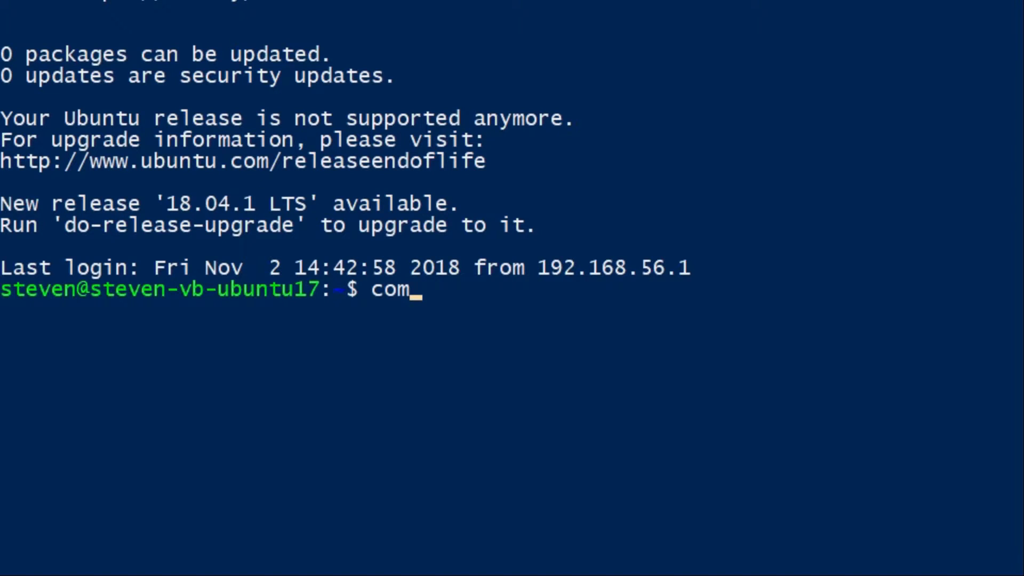
{"action": "type", "text": "poser creat"}
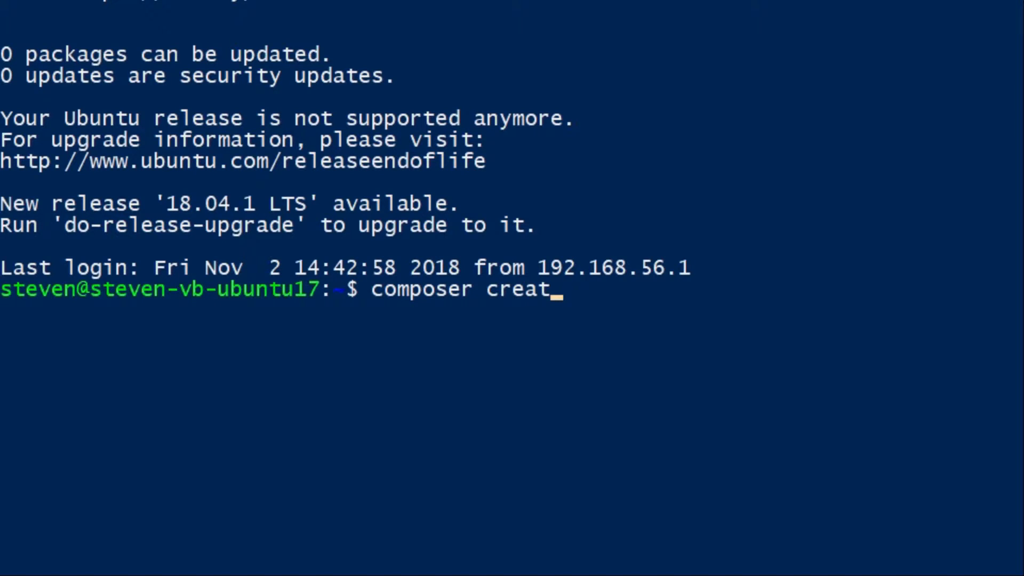
{"action": "type", "text": "e-project"}
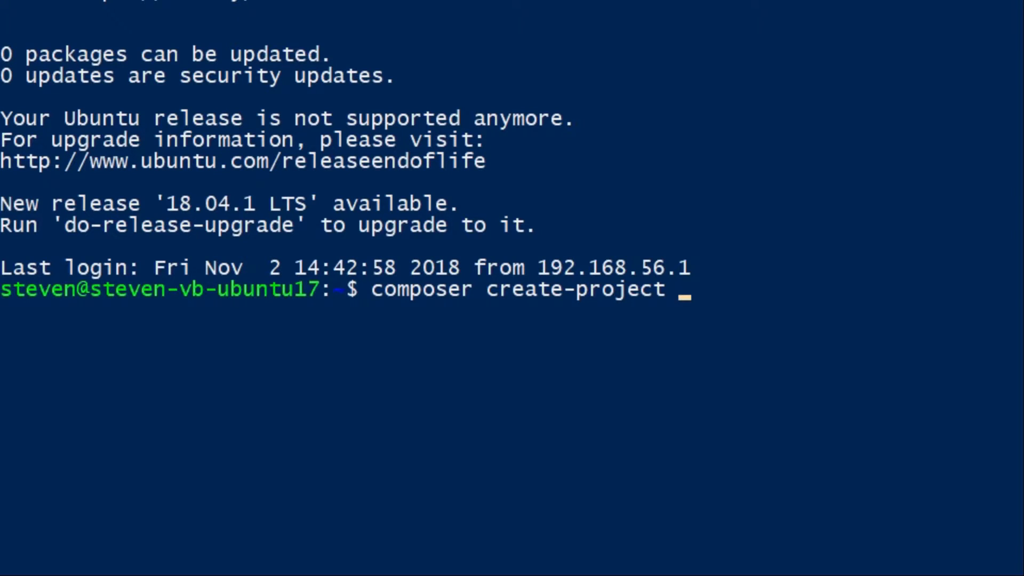
{"action": "type", "text": "--no-"}
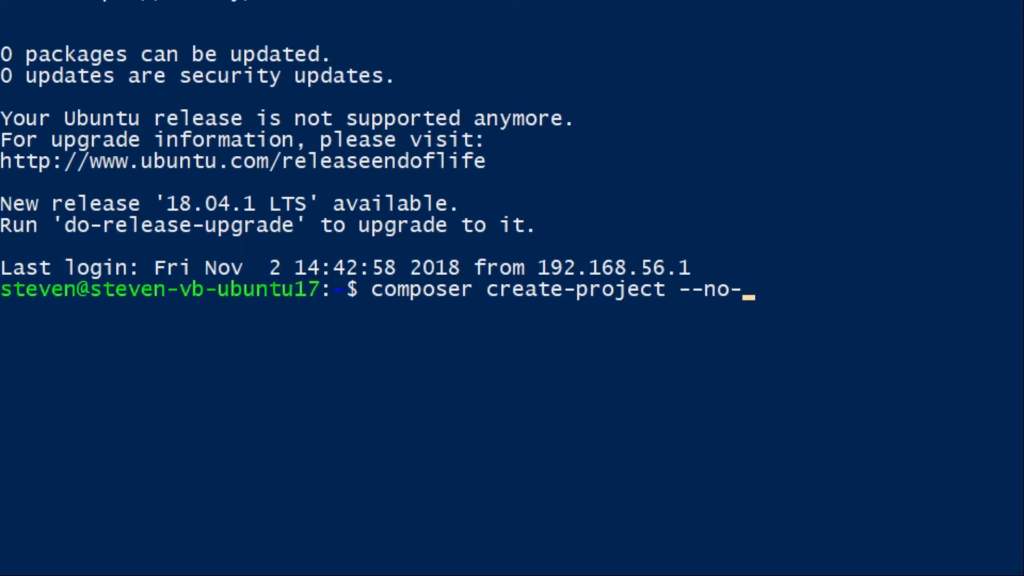
{"action": "type", "text": "dev"}
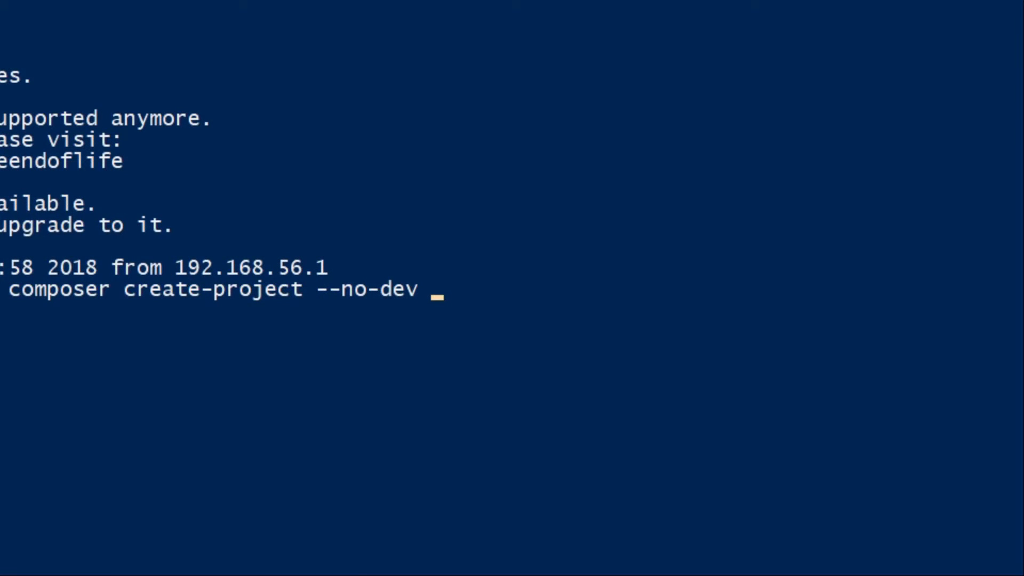
{"action": "type", "text": "oxid"}
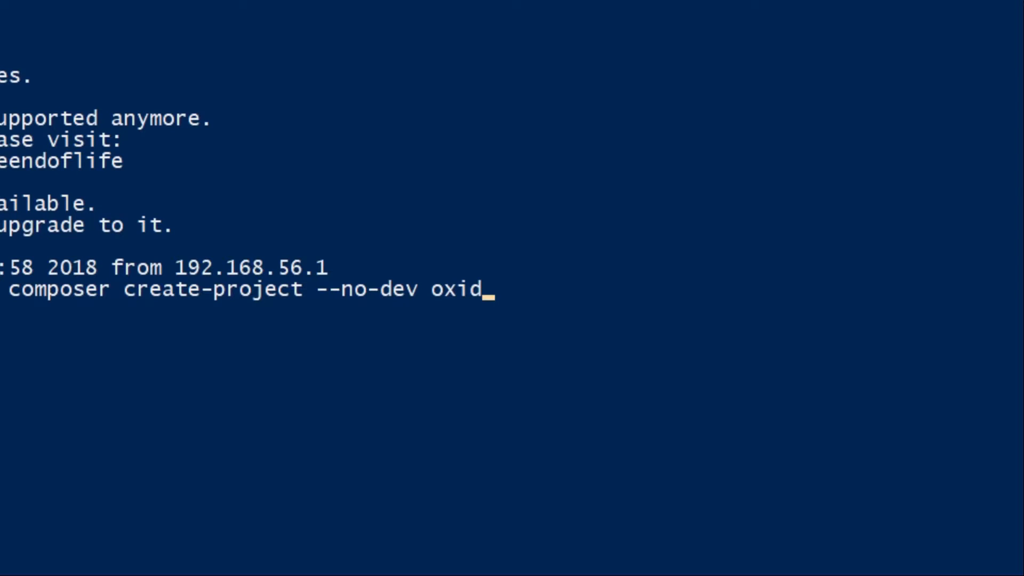
{"action": "type", "text": "-esales/"}
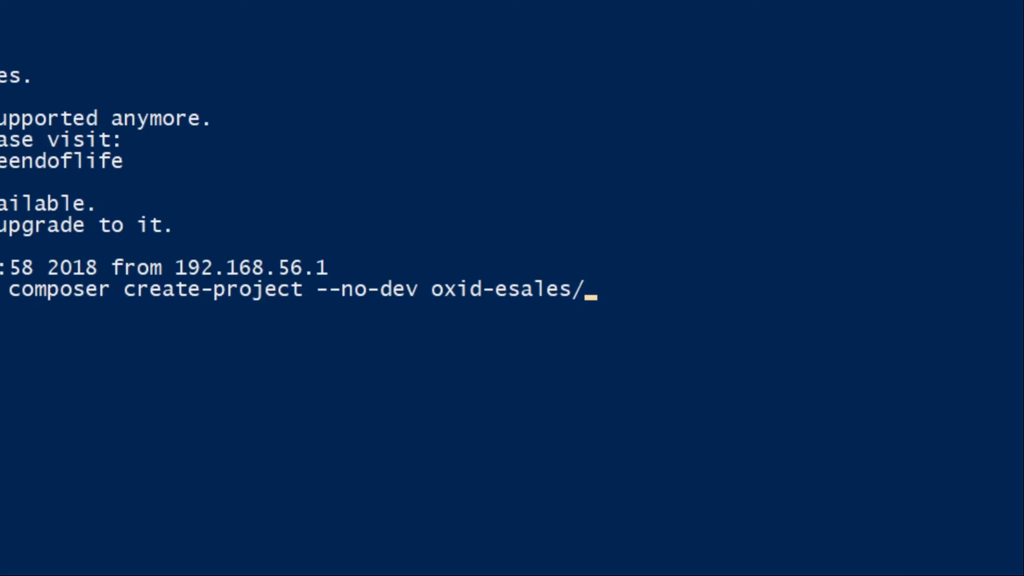
{"action": "type", "text": "oxideshop-"}
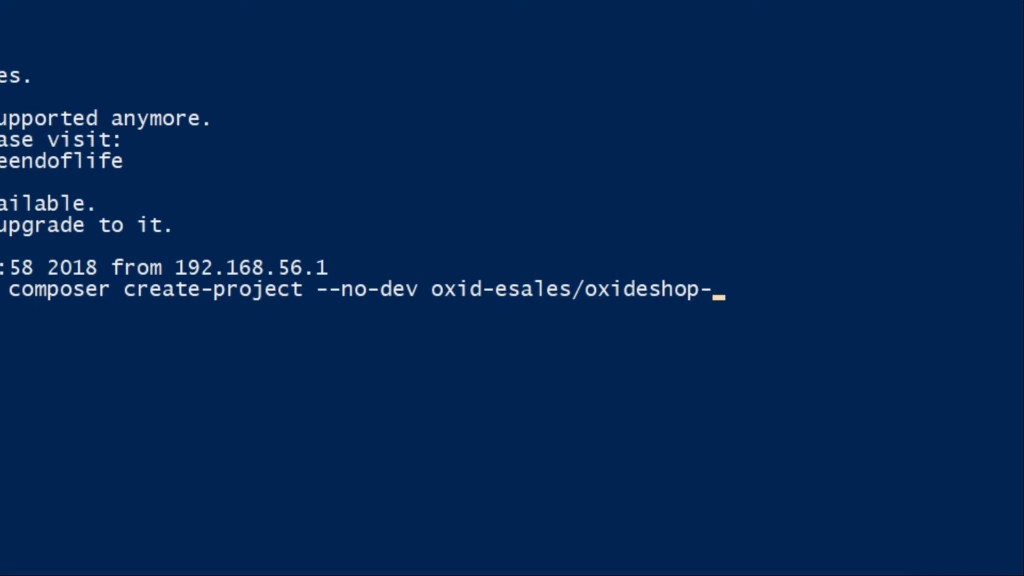
{"action": "type", "text": "project /var/www/html"}
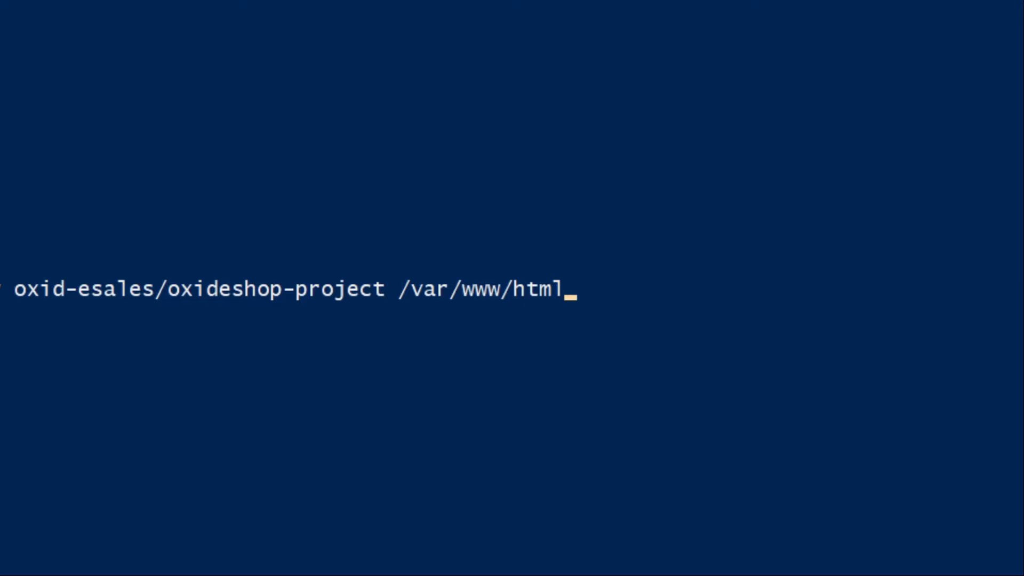
Complete the command with target /var/www/html/myshop and version dev-b-6.1-pe
{"action": "type", "text": "/myshop"}
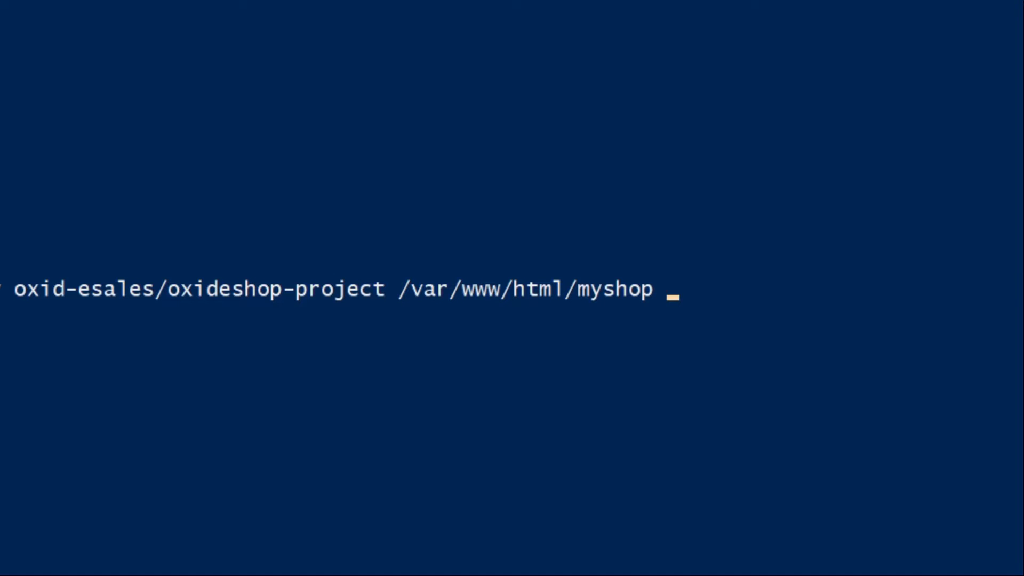
{"action": "type", "text": "dev-b"}
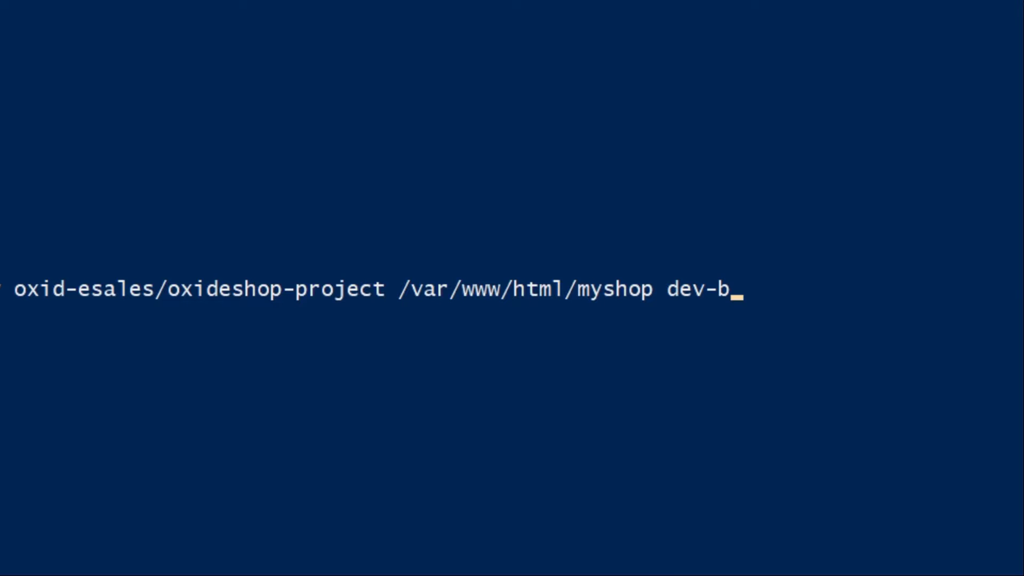
{"action": "type", "text": "-6.1"}
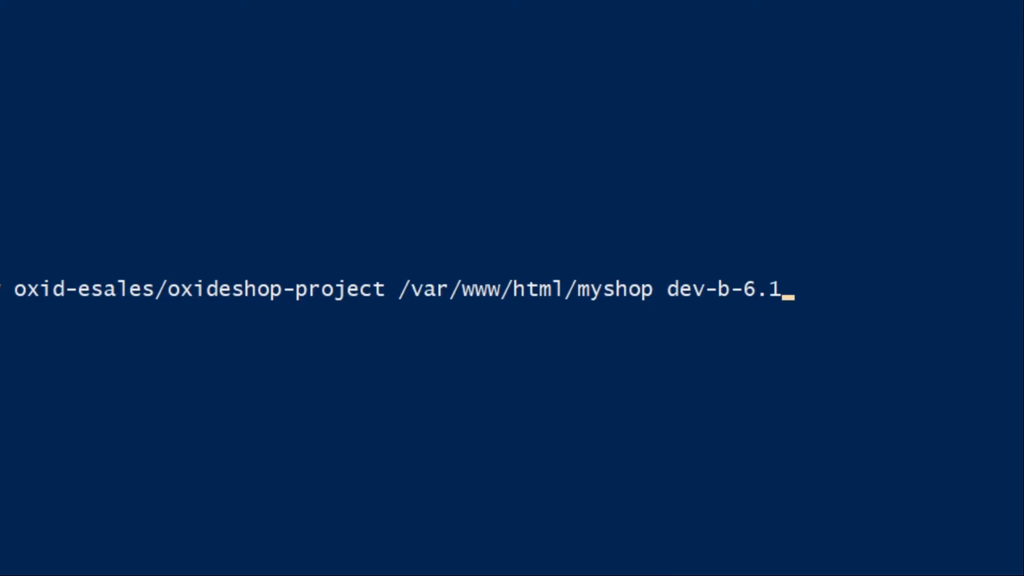
{"action": "type", "text": "-pe"}
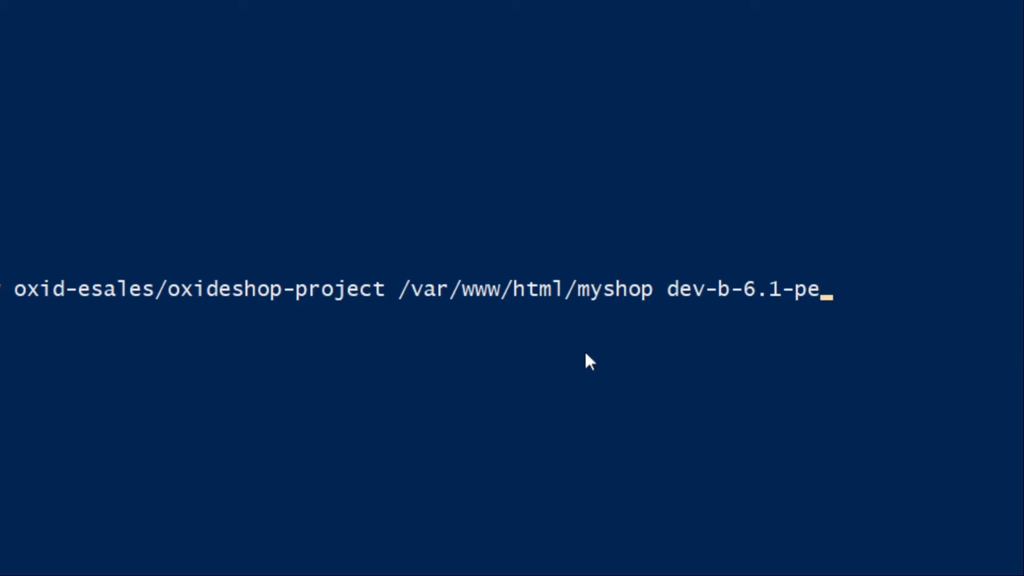
{"action": "mouse_move", "coordinate": [764, 311]}
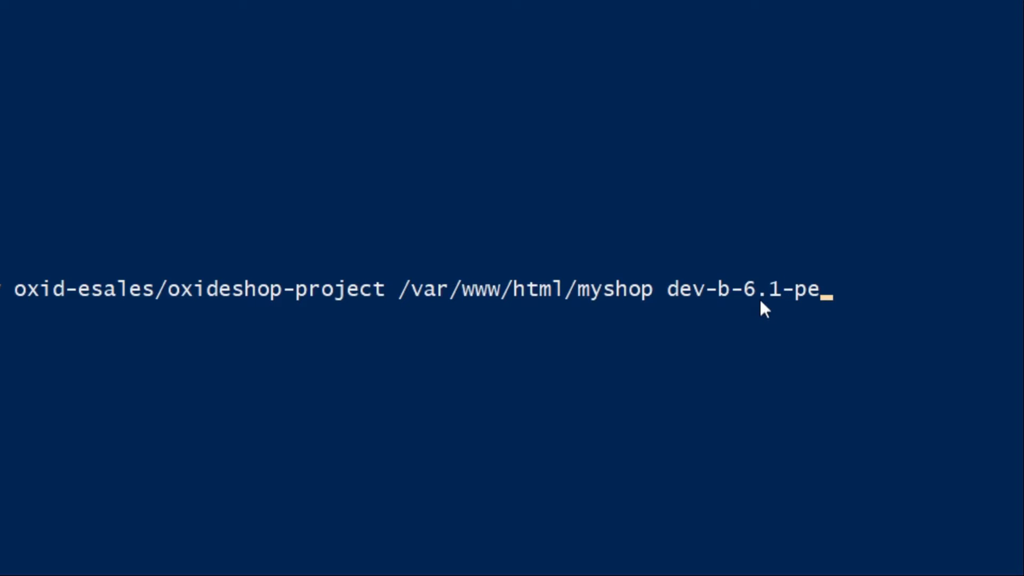
{"action": "mouse_move", "coordinate": [809, 271]}
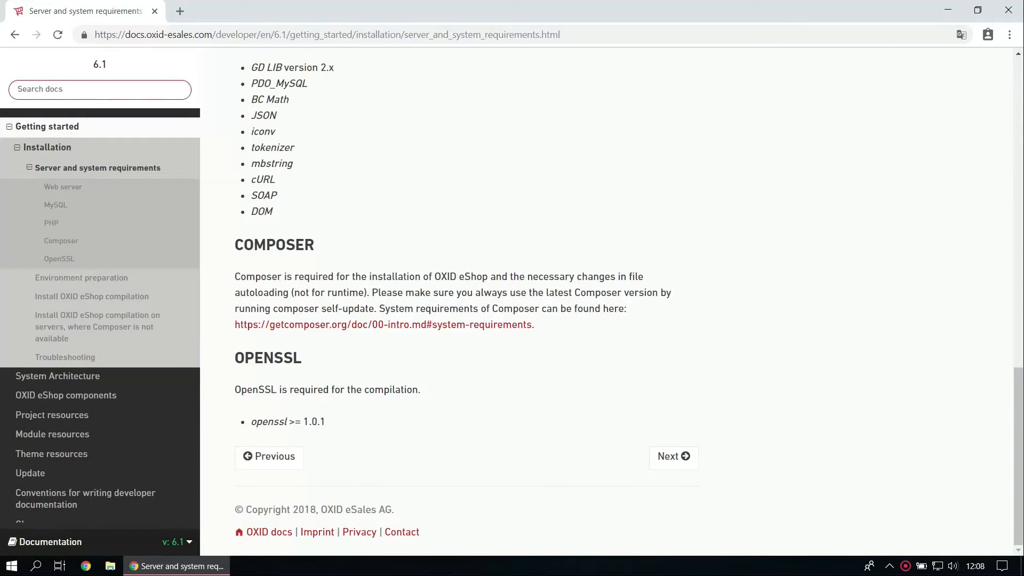
{"action": "mouse_move", "coordinate": [126, 304]}
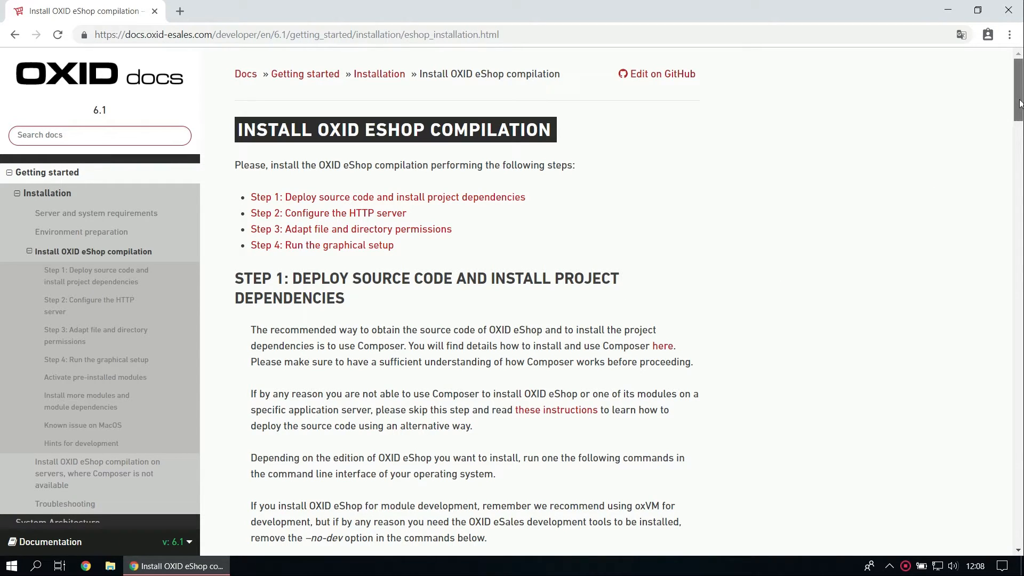
Scroll to the per-edition composer commands and run the dev-b-6.1-pe project creation
{"action": "scroll", "scroll_direction": "down", "scroll_amount": 3}
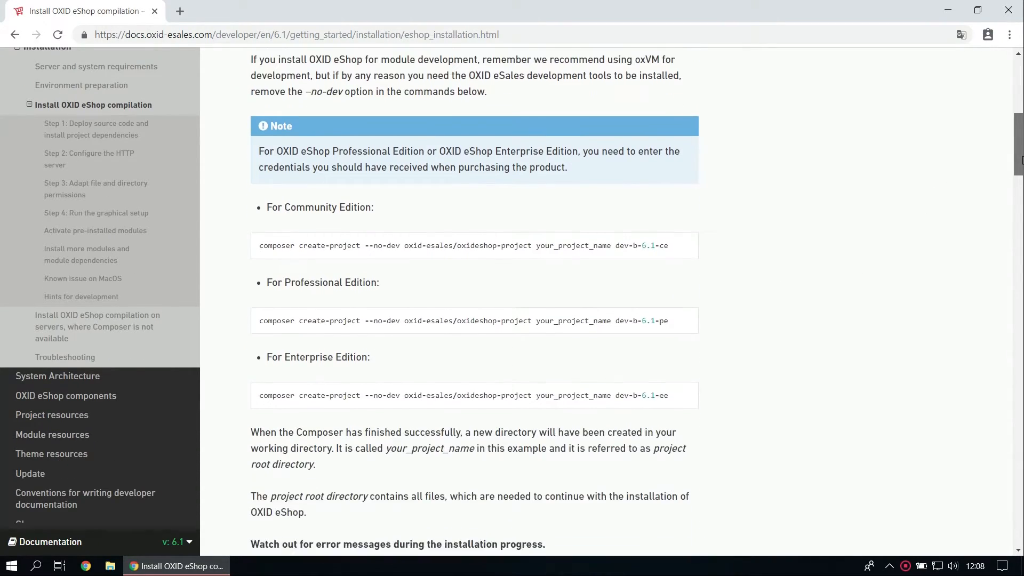
{"action": "scroll", "scroll_direction": "down", "scroll_amount": 3}
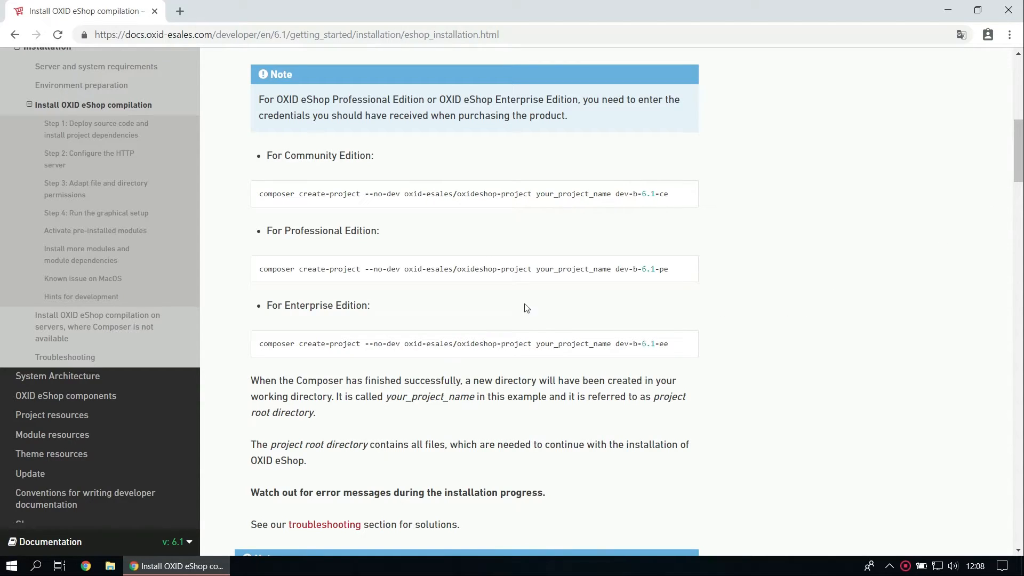
{"action": "mouse_move", "coordinate": [588, 234]}
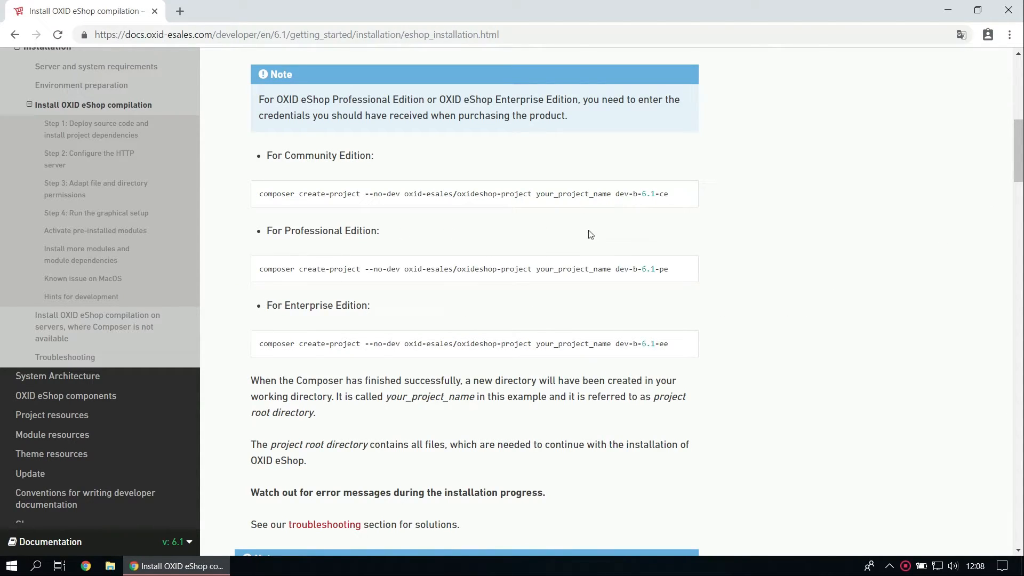
{"action": "left_click", "coordinate": [201, 566]}
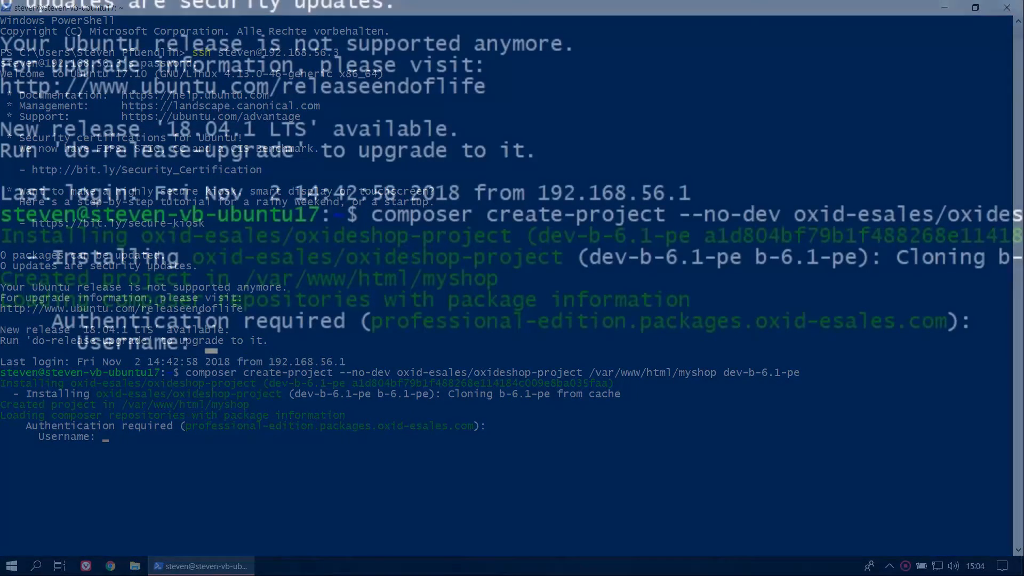
Enter username PE at the Authentication required prompt
{"action": "type", "text": "PE"}
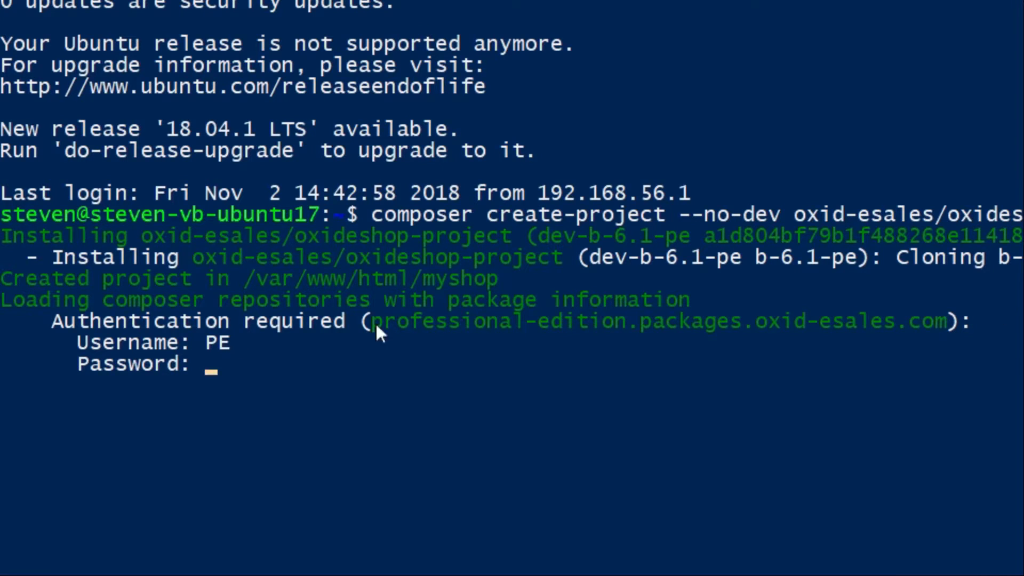
{"action": "mouse_move", "coordinate": [246, 377]}
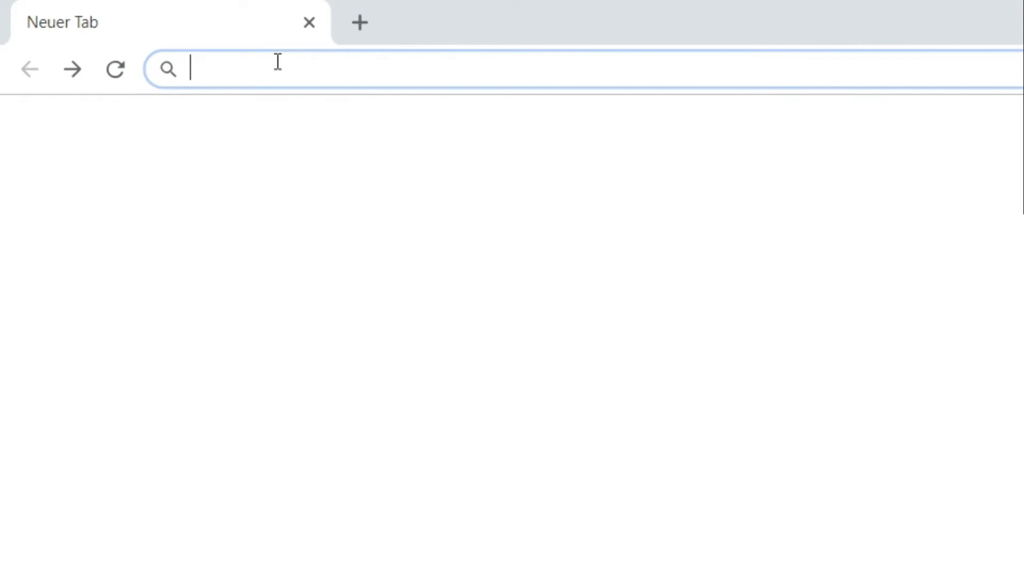
Browse to 192.168.56.3/myshop and open its source/ folder to start the shop setup
{"action": "type", "text": "192.168.56.3/mysh"}
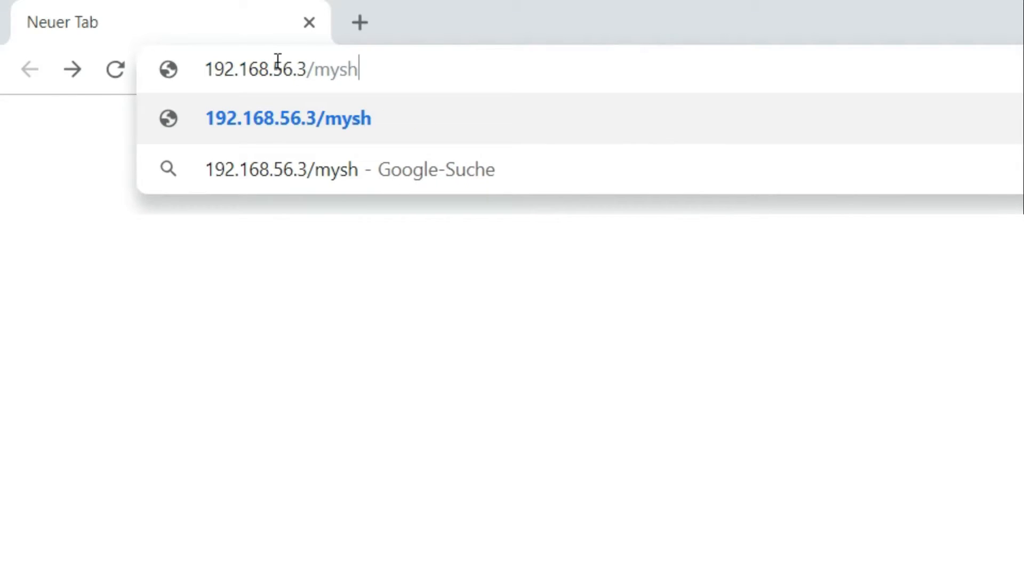
{"action": "type", "text": "op/"}
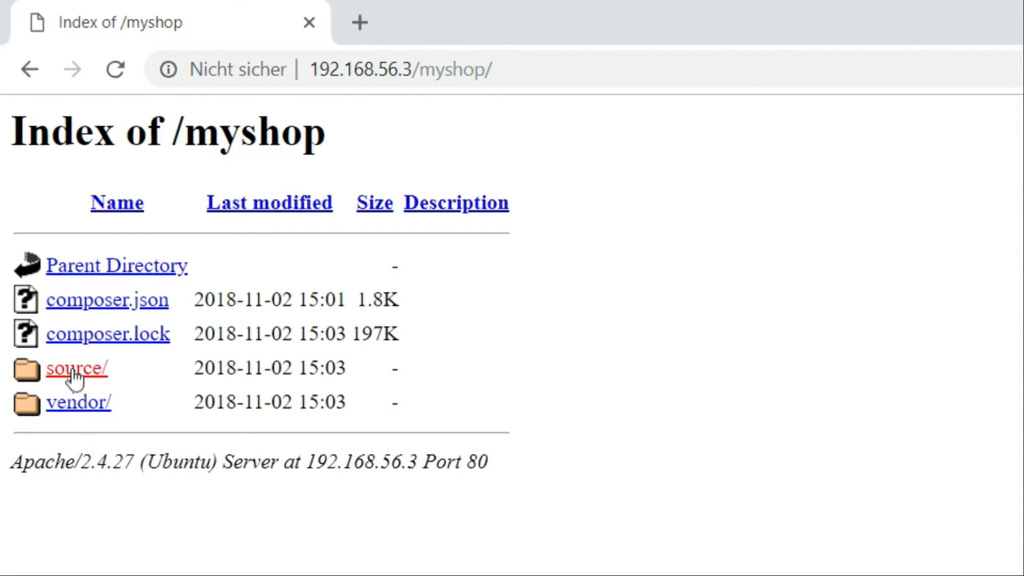
{"action": "left_click", "coordinate": [76, 368]}
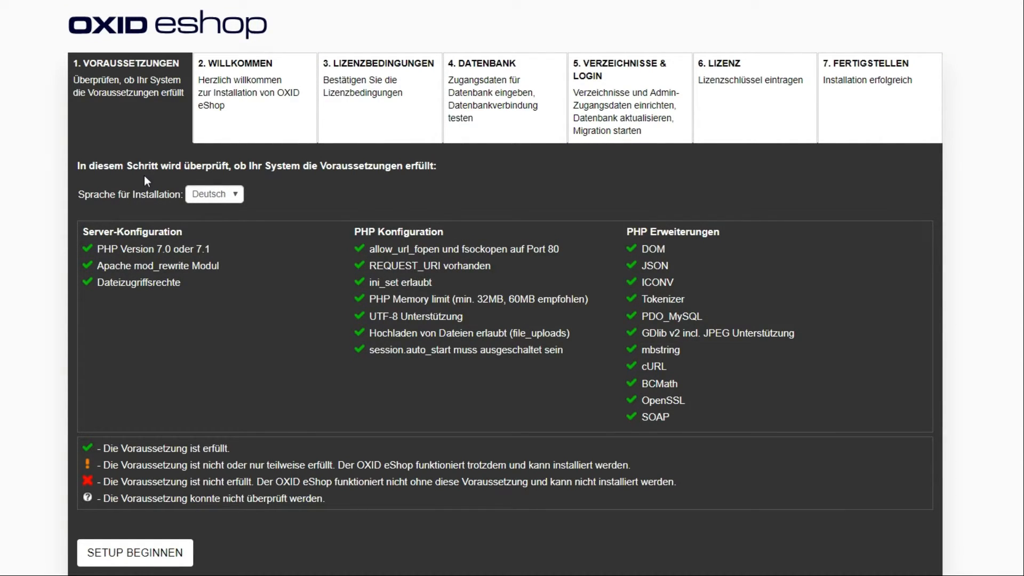
{"action": "mouse_move", "coordinate": [244, 192]}
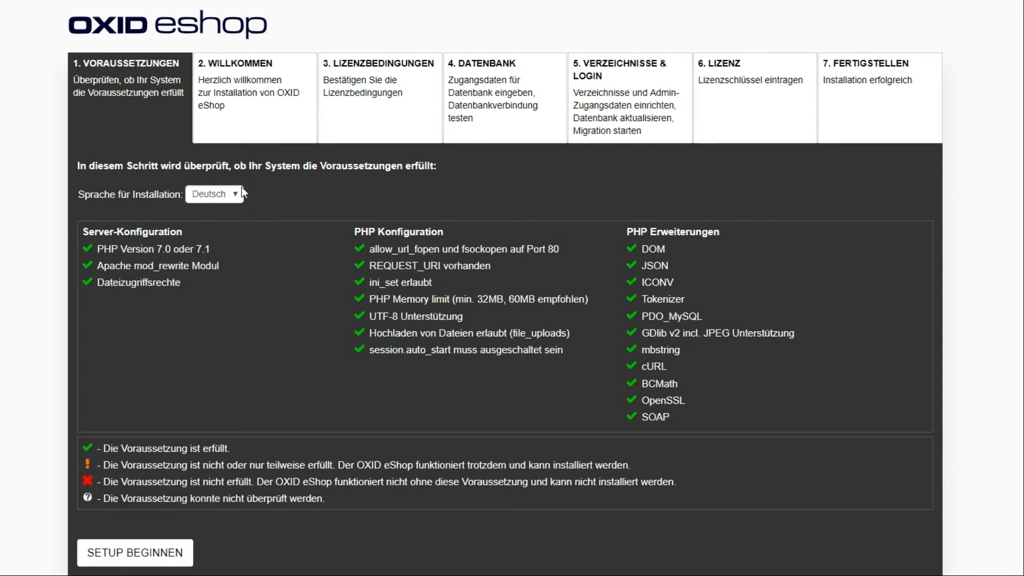
Choose English as installation language and proceed to the Welcome step
{"action": "left_click", "coordinate": [214, 193]}
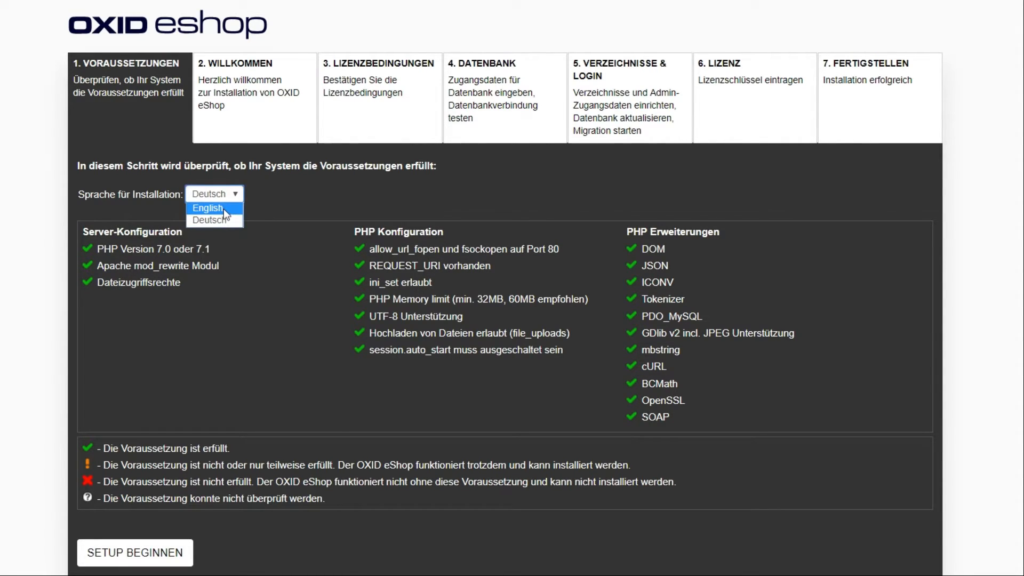
{"action": "left_click", "coordinate": [207, 208]}
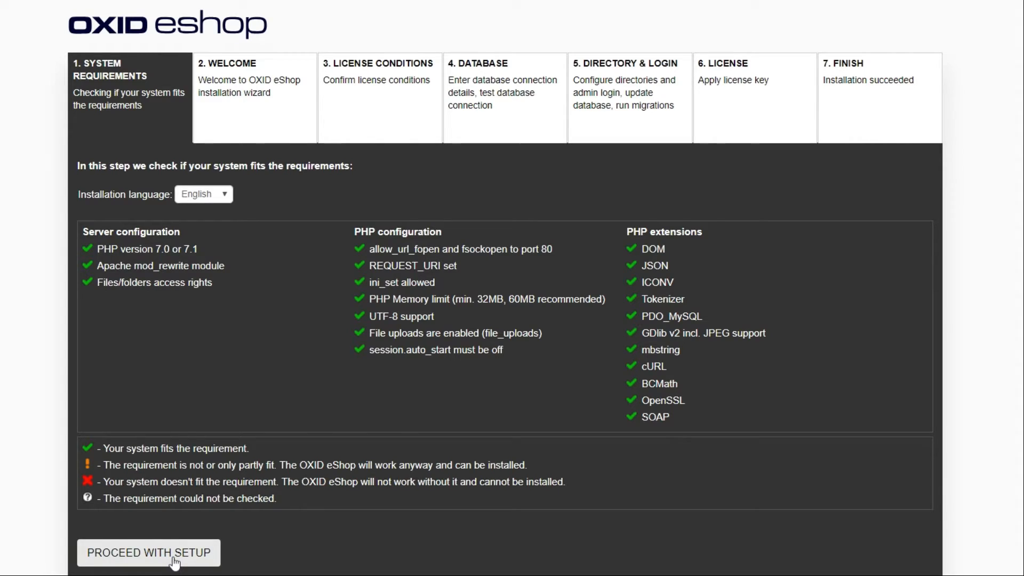
{"action": "left_click", "coordinate": [148, 552]}
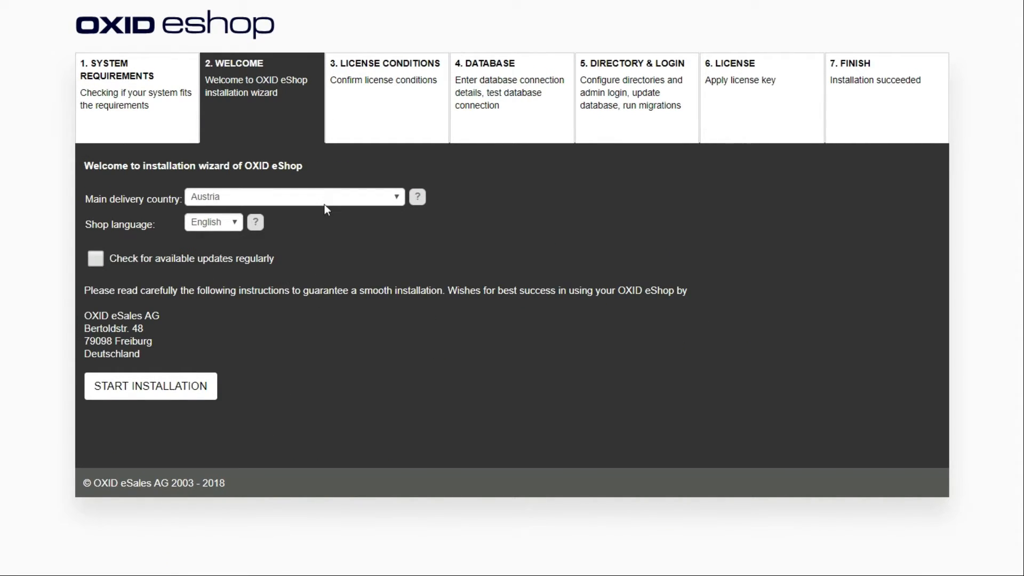
Set United Kingdom and English, enable update checks, and start installation to reach License Conditions
{"action": "left_click", "coordinate": [293, 197]}
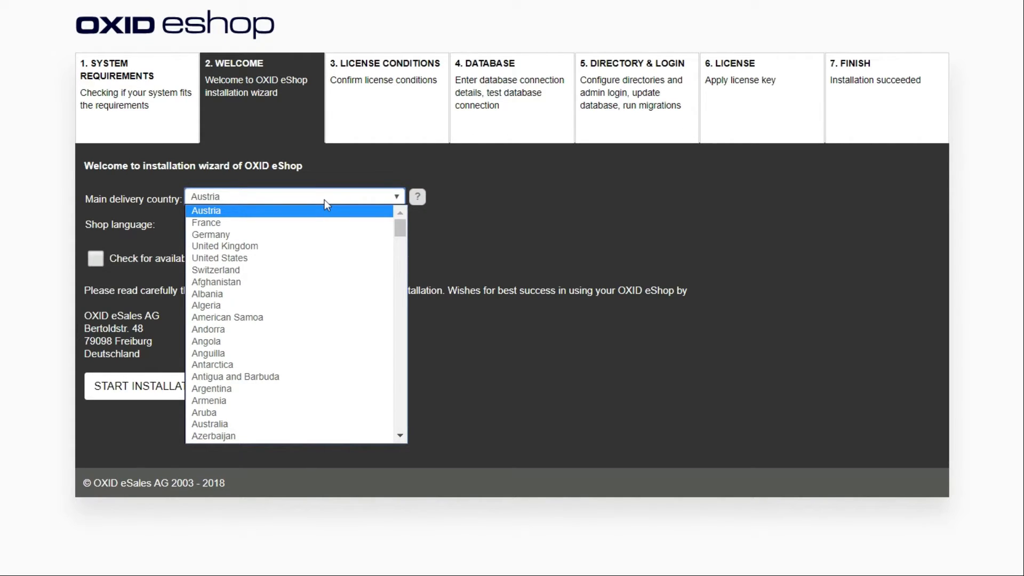
{"action": "mouse_move", "coordinate": [300, 252]}
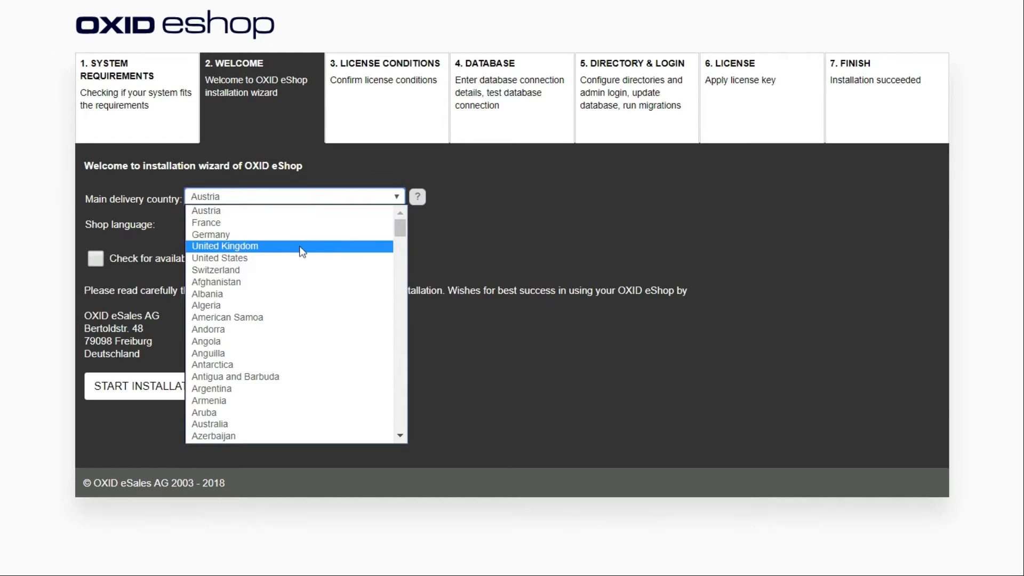
{"action": "left_click", "coordinate": [225, 247]}
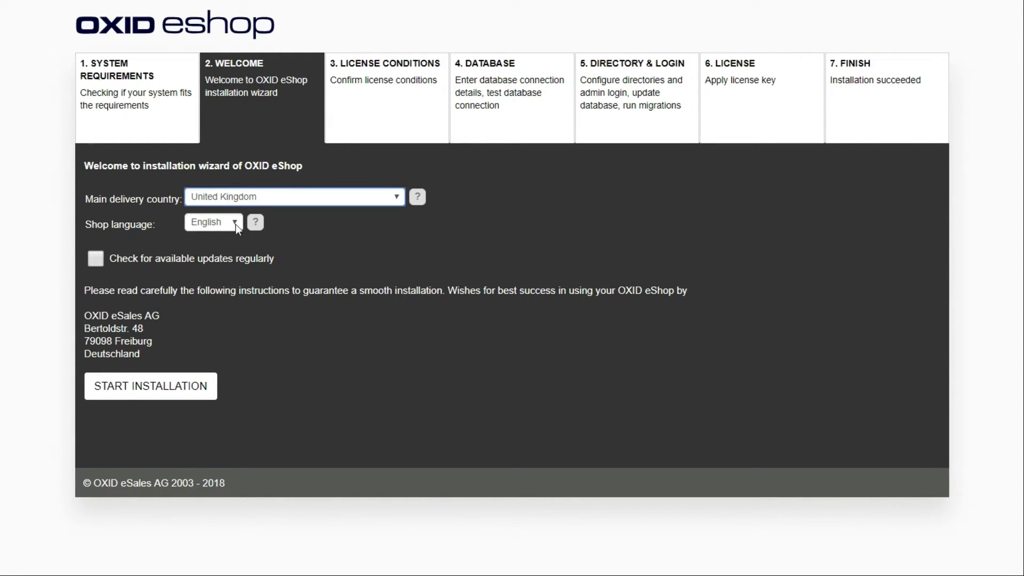
{"action": "left_click", "coordinate": [212, 222]}
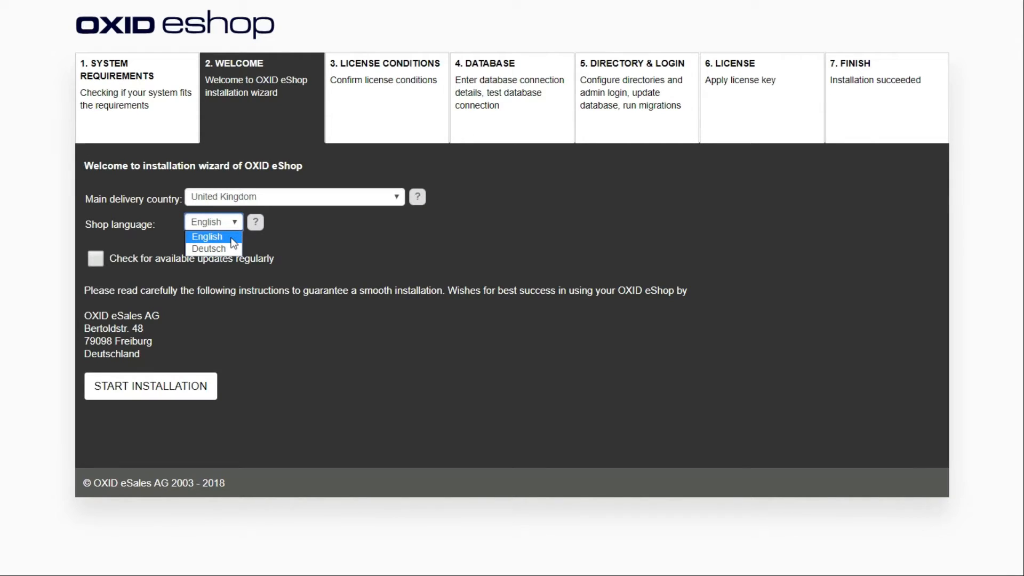
{"action": "left_click", "coordinate": [205, 237]}
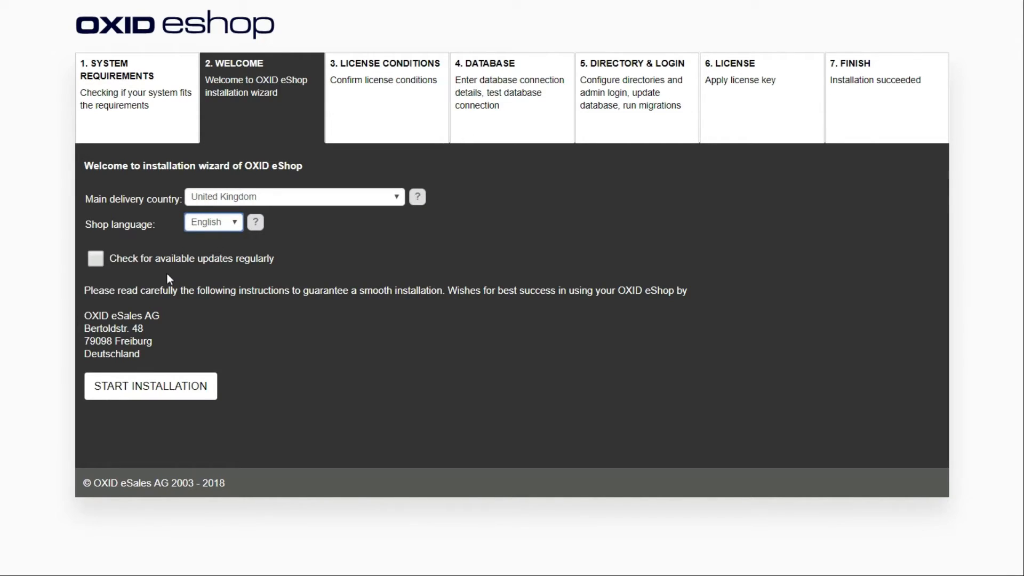
{"action": "left_click", "coordinate": [95, 258]}
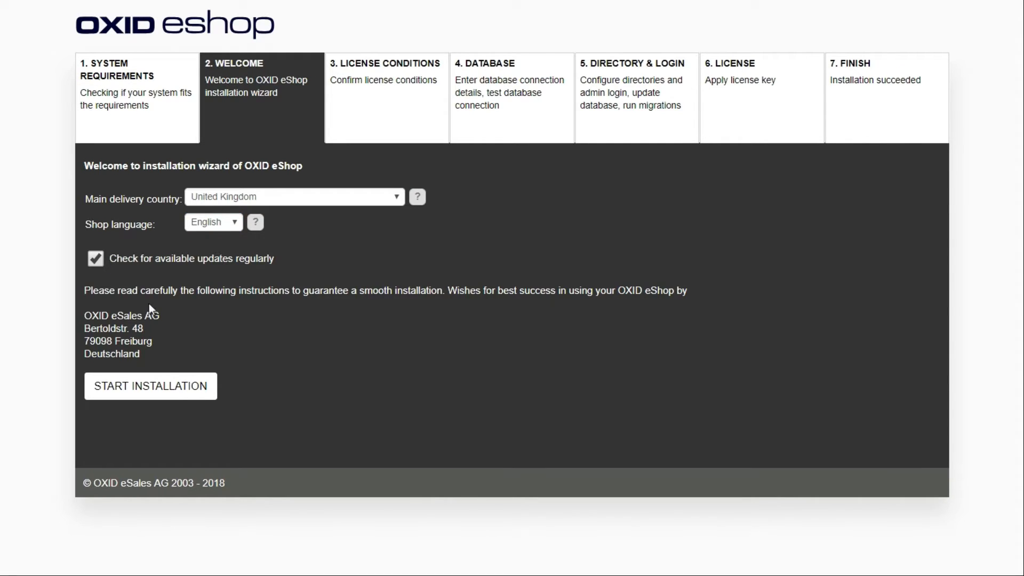
{"action": "left_click", "coordinate": [150, 385]}
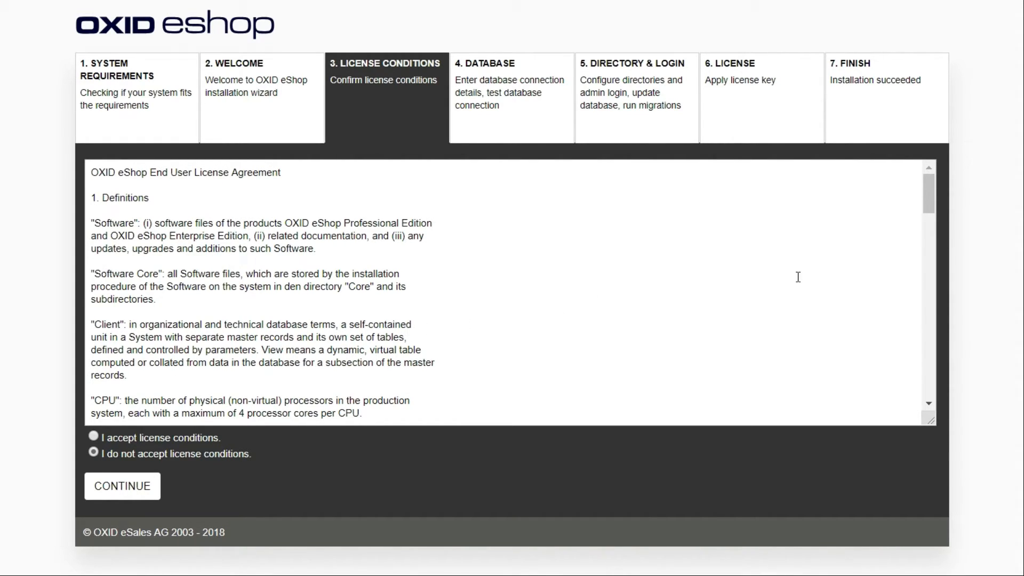
Accept the license conditions and continue to the Database step
{"action": "scroll", "scroll_direction": "down", "scroll_amount": 3}
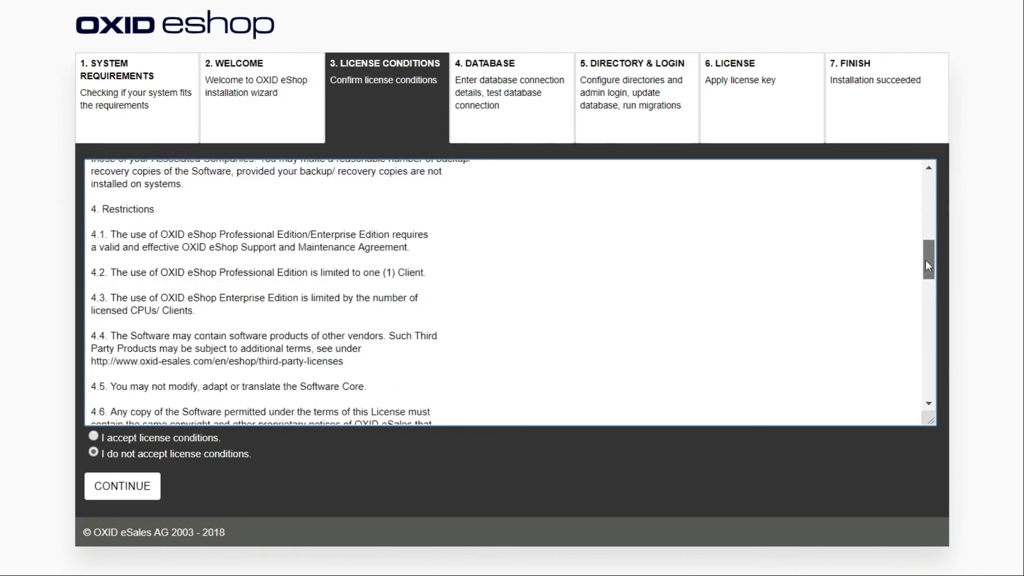
{"action": "scroll", "scroll_direction": "down", "scroll_amount": 3}
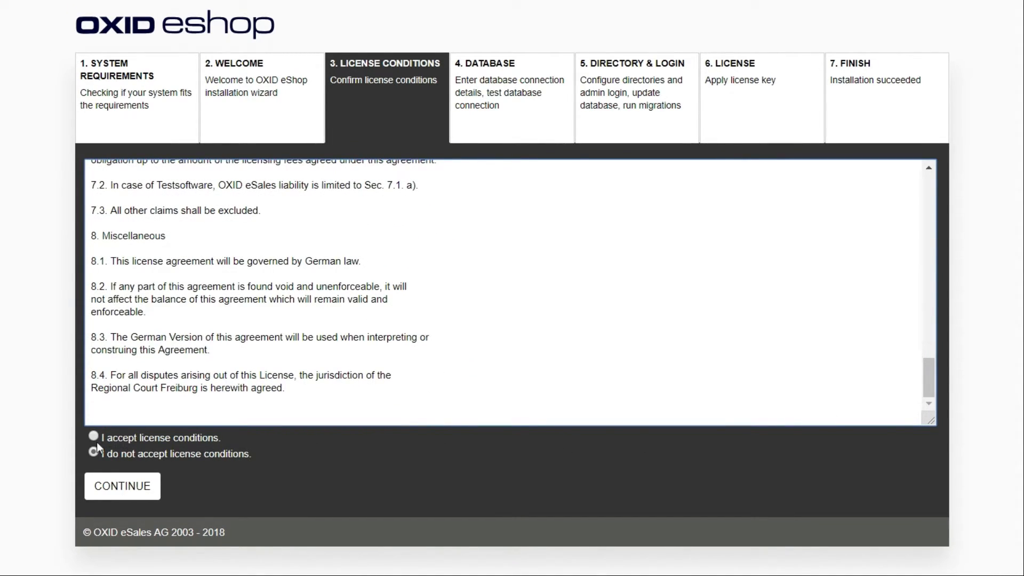
{"action": "left_click", "coordinate": [93, 436]}
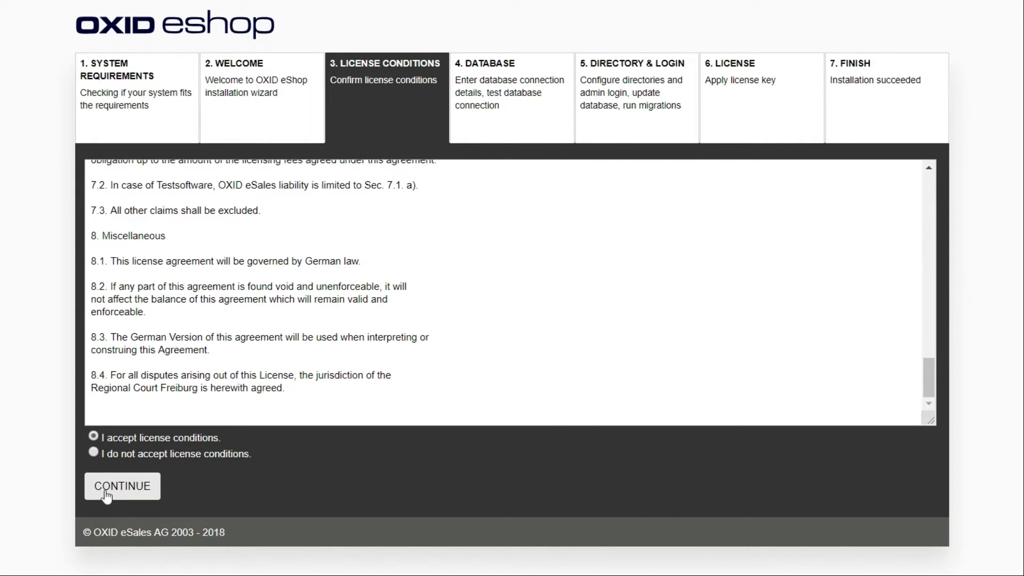
{"action": "left_click", "coordinate": [122, 487]}
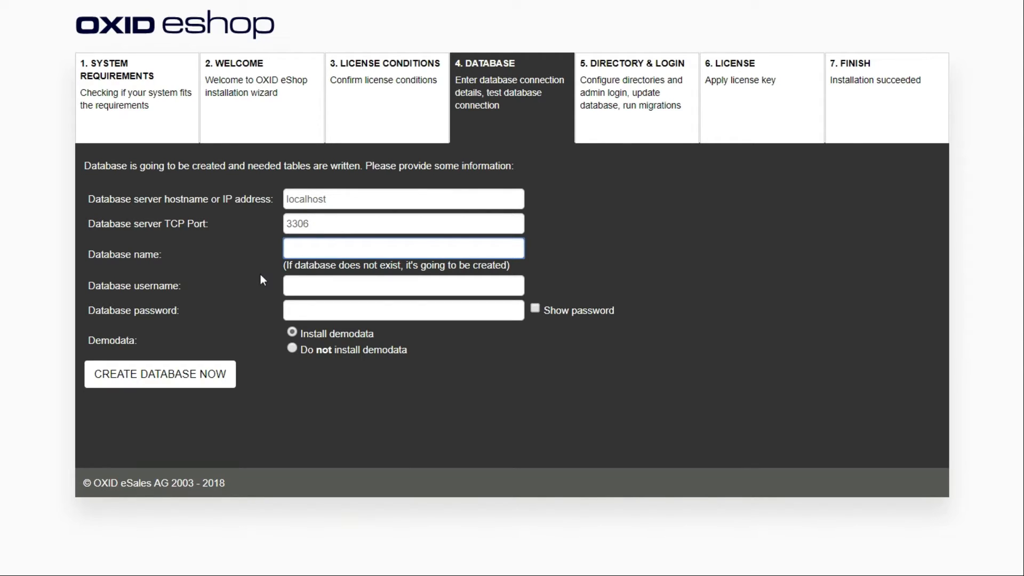
Create database 'myshop' as user root with password, keeping Install demodata checked
{"action": "type", "text": "myshop"}
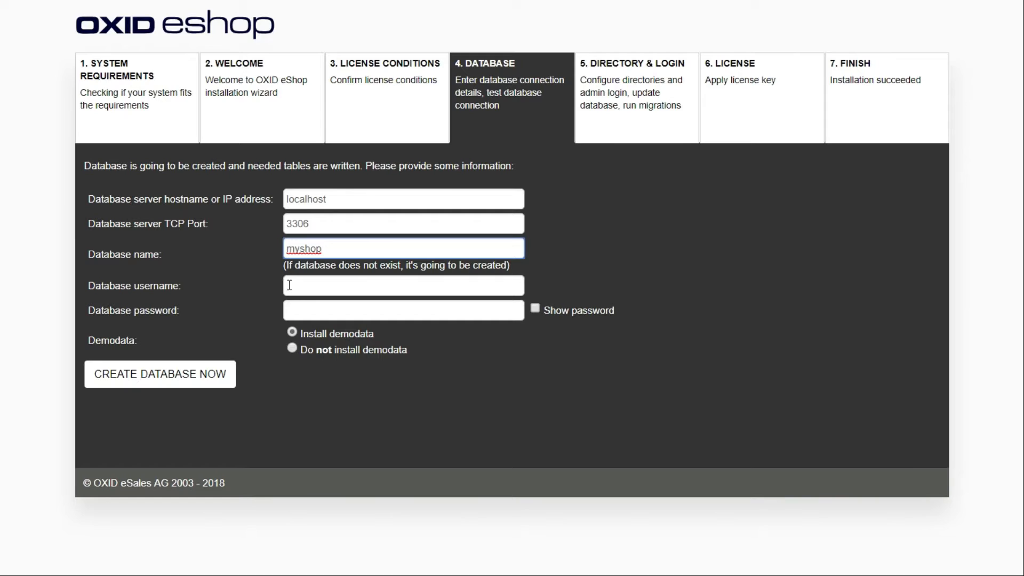
{"action": "left_click", "coordinate": [403, 286]}
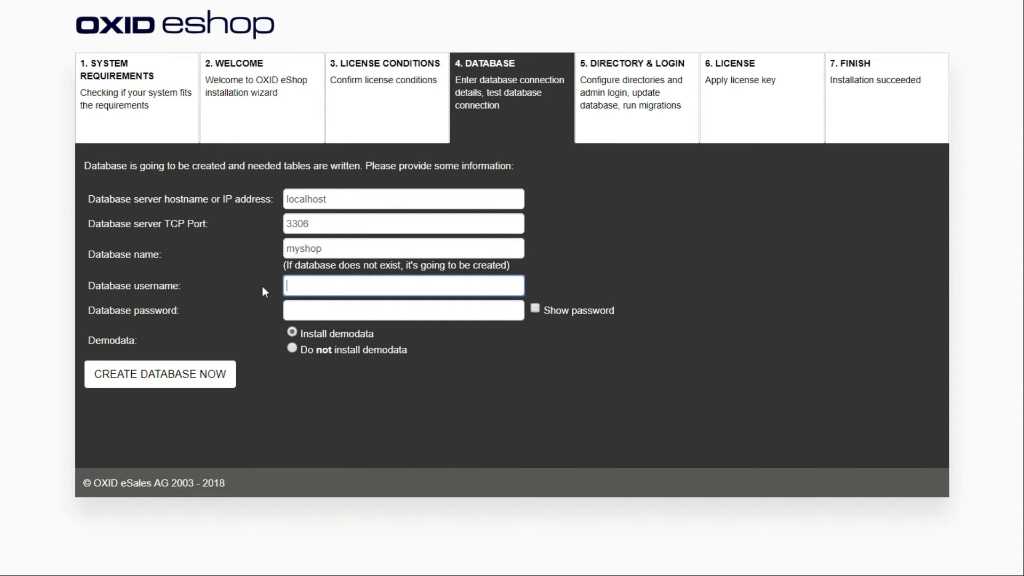
{"action": "type", "text": "root"}
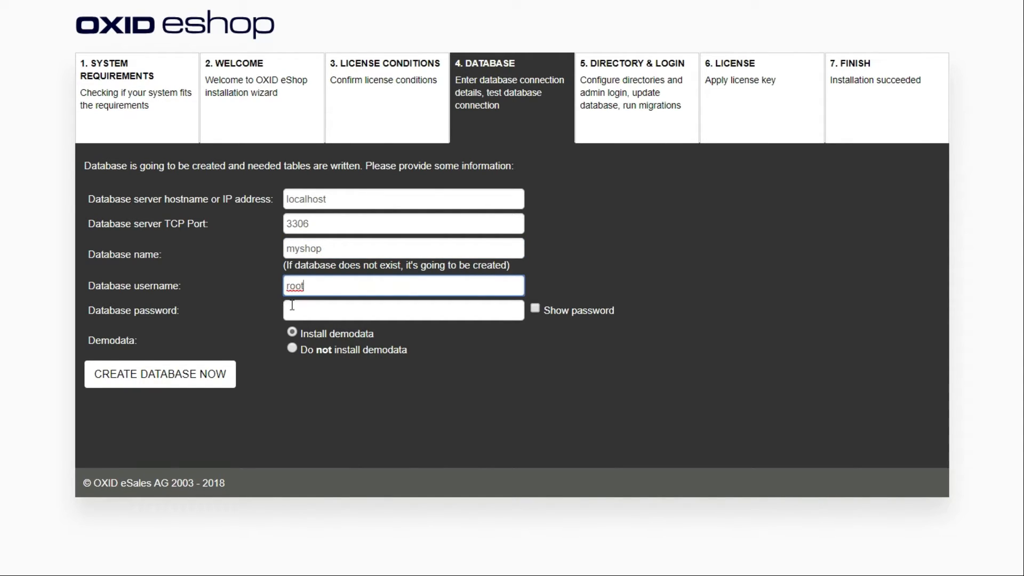
{"action": "type", "text": "••"}
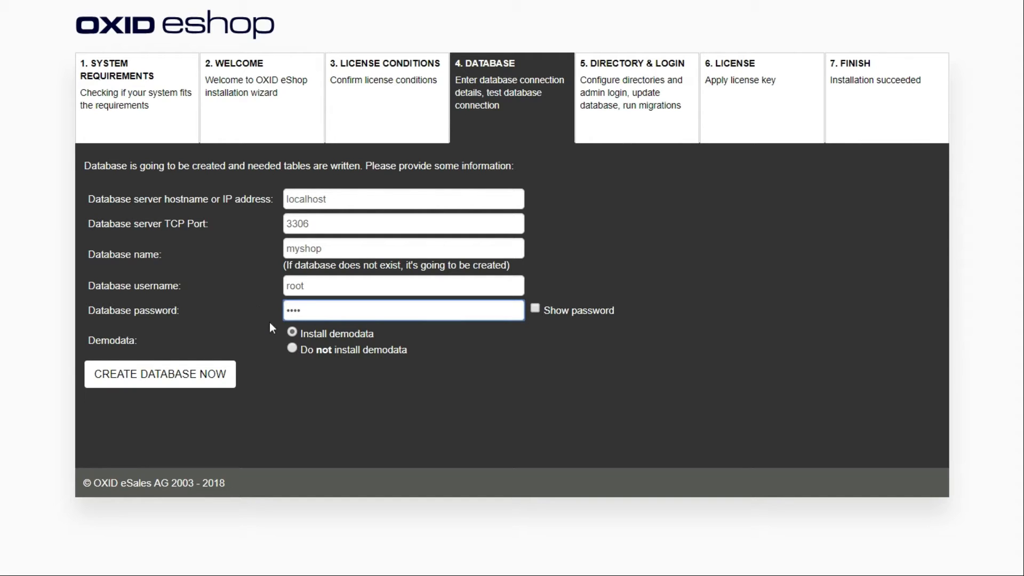
{"action": "mouse_move", "coordinate": [292, 346]}
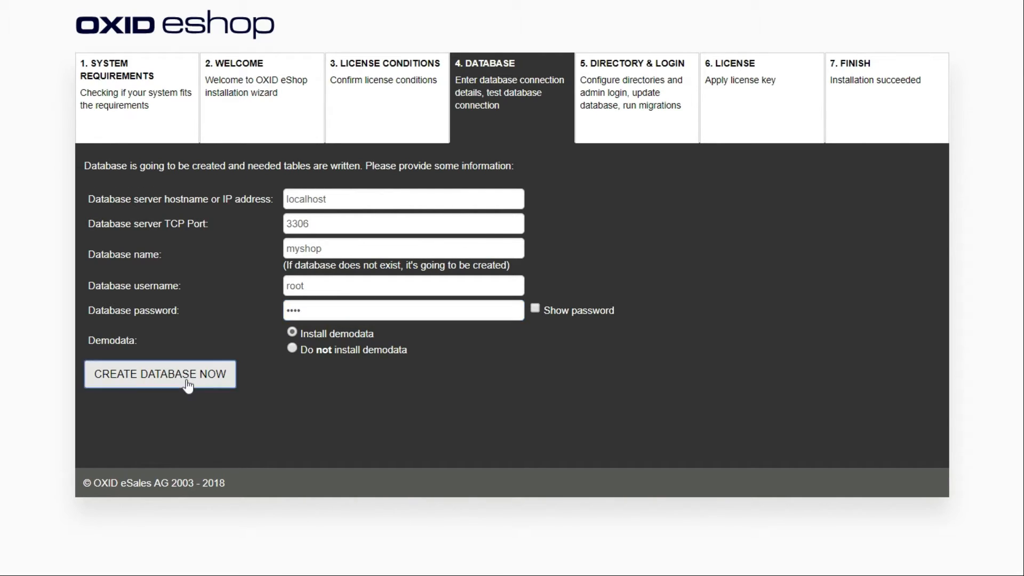
{"action": "left_click", "coordinate": [159, 375]}
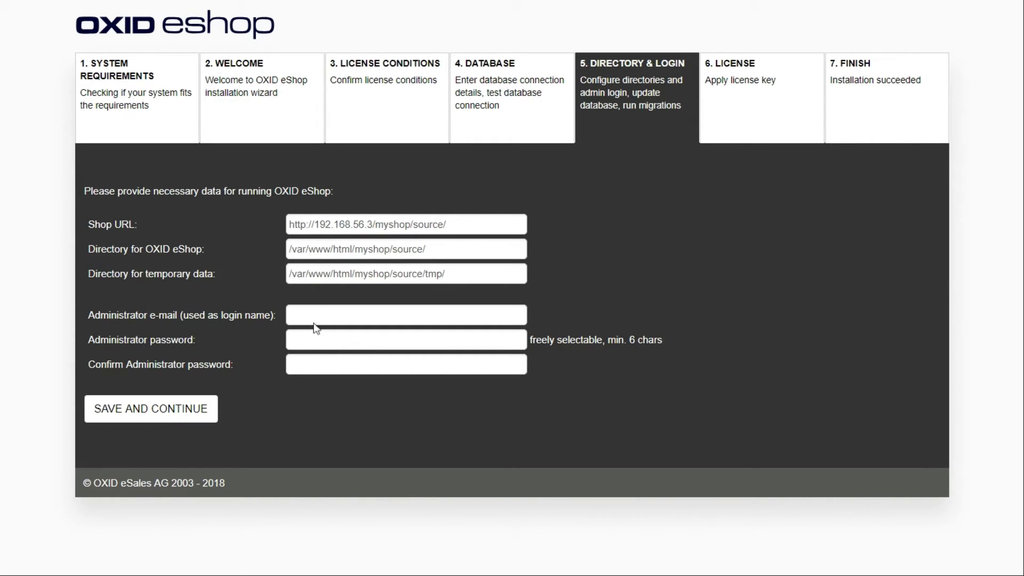
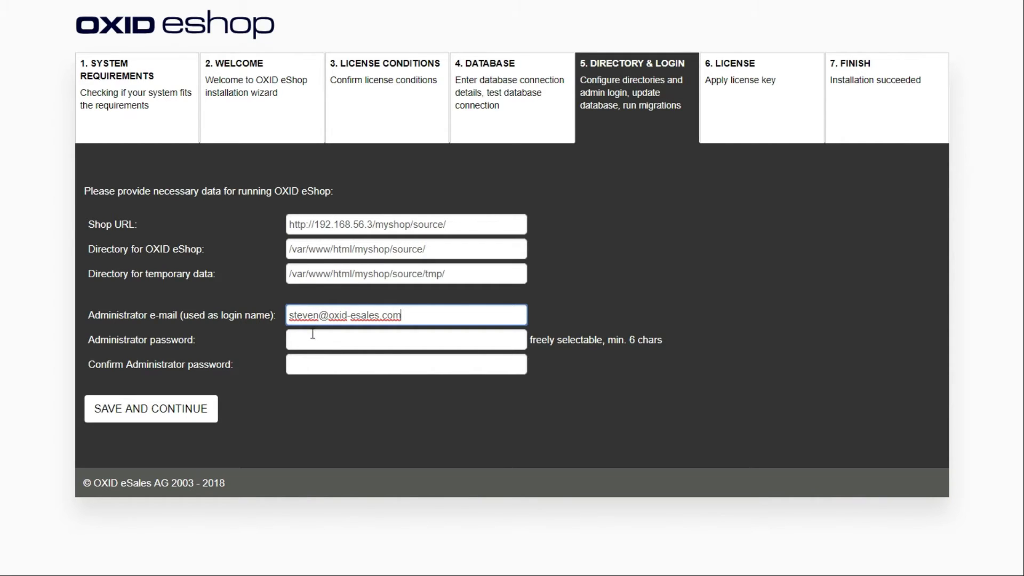
Save the administrator e-mail (oxid-esales.com address) and password, reaching the License step
{"action": "type", "text": "•••"}
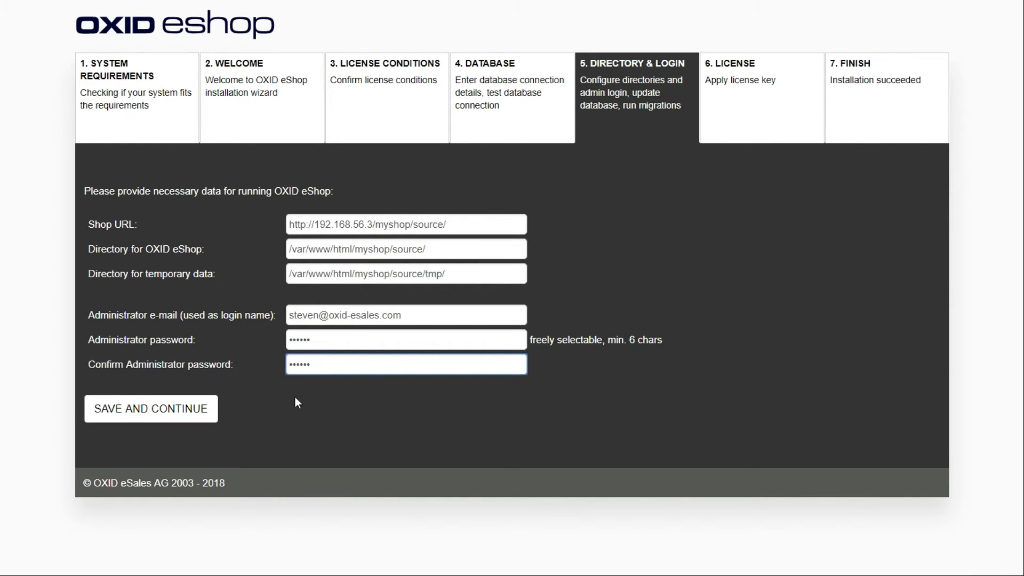
{"action": "left_click", "coordinate": [150, 409]}
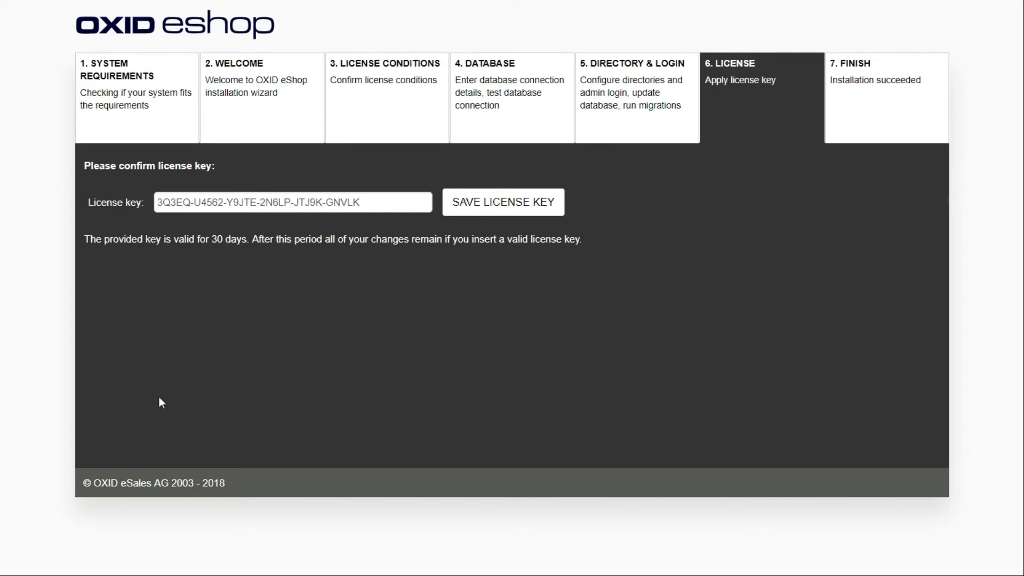
{"action": "mouse_move", "coordinate": [230, 233]}
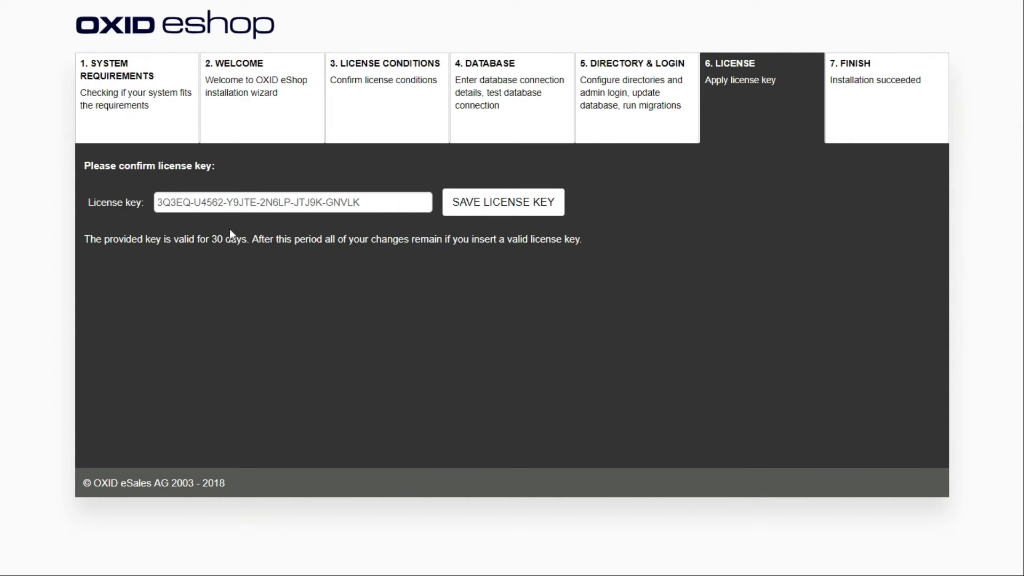
{"action": "mouse_move", "coordinate": [261, 273]}
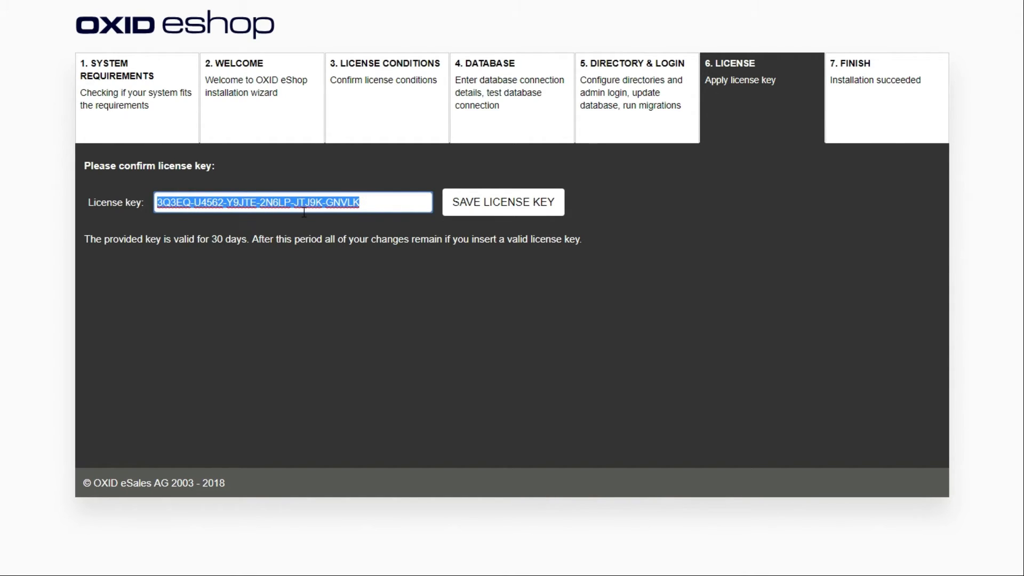
{"action": "mouse_move", "coordinate": [503, 202]}
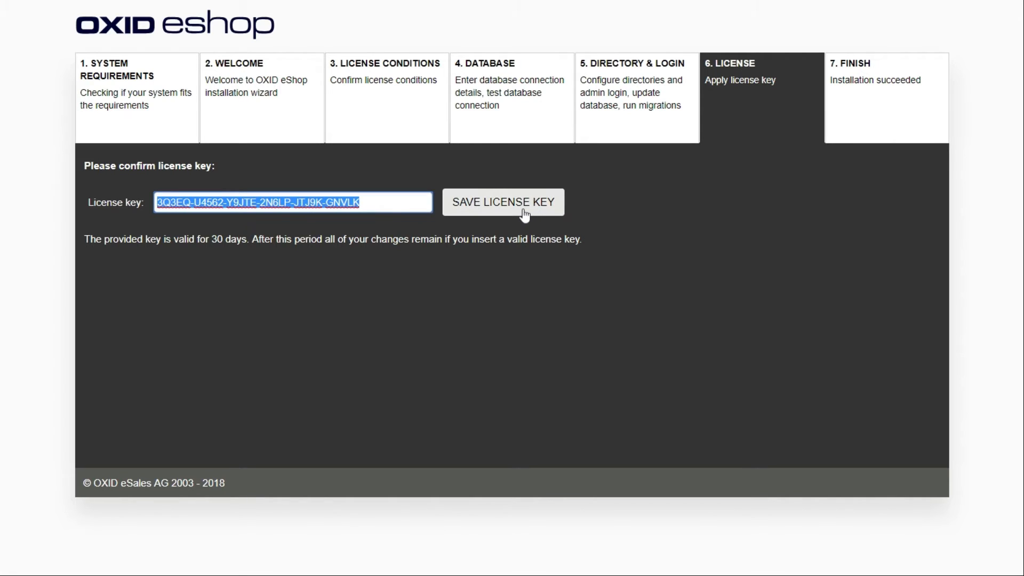
Save the prefilled 30-day license key to finish the installation
{"action": "left_click", "coordinate": [503, 201]}
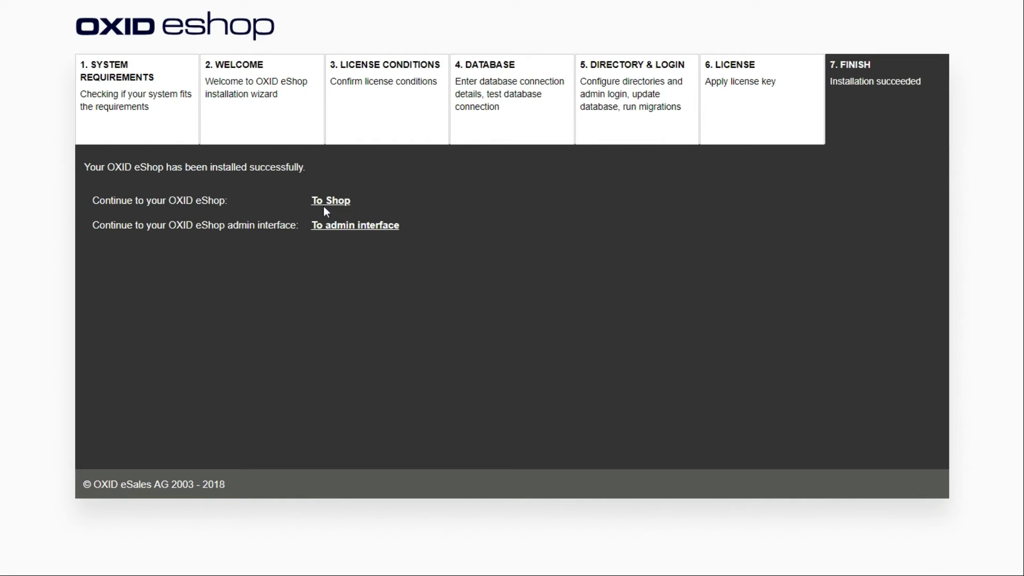
Launch the demo storefront via 'To Shop' and browse its products down to the footer
{"action": "left_click", "coordinate": [330, 200]}
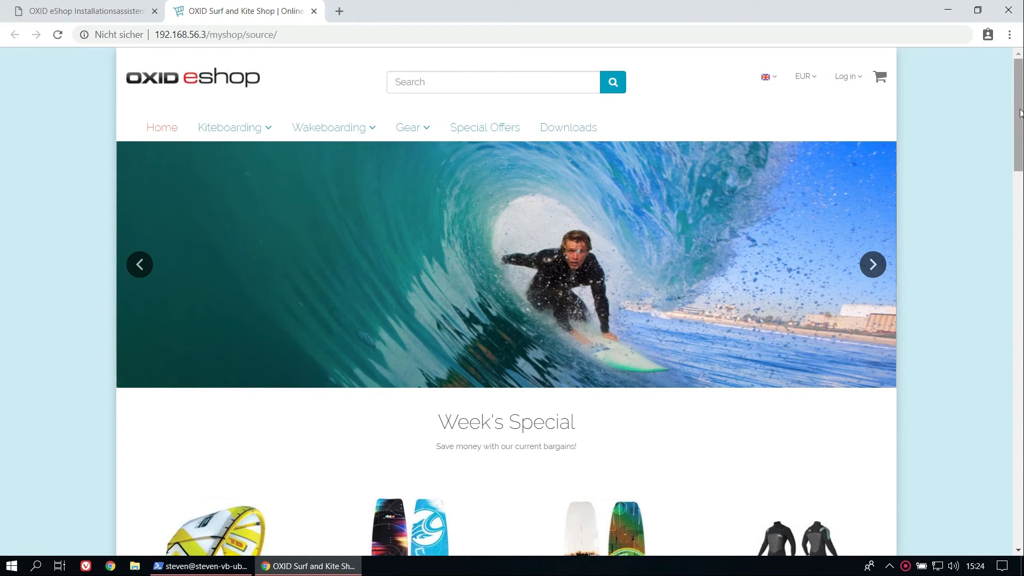
{"action": "scroll", "scroll_direction": "down", "scroll_amount": 3}
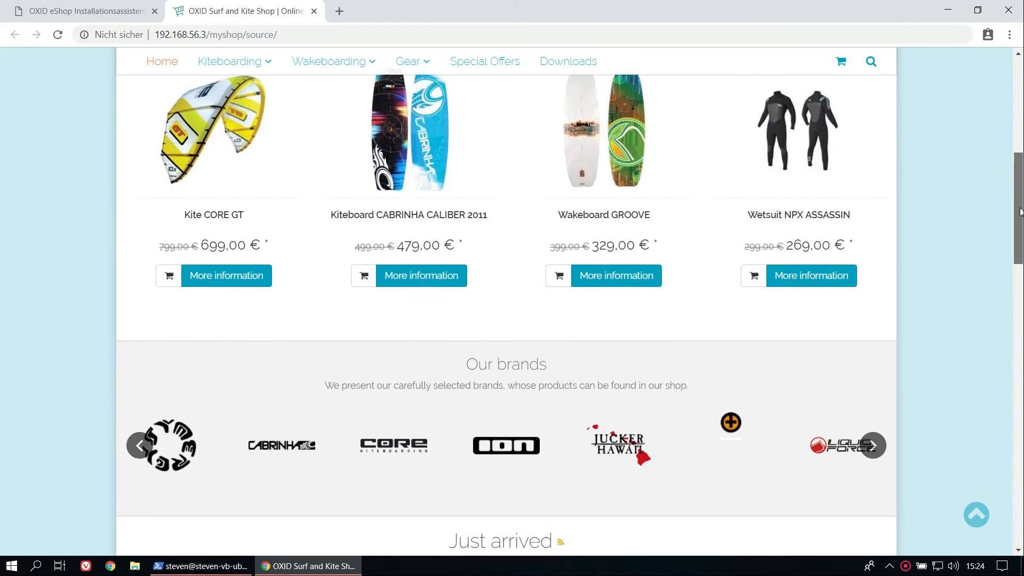
{"action": "scroll", "scroll_direction": "down", "scroll_amount": 3}
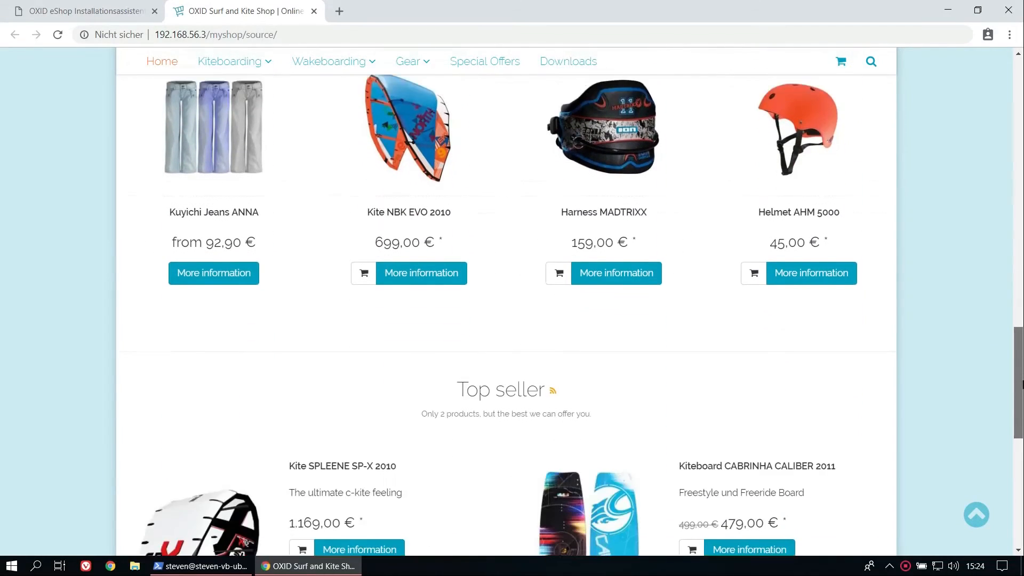
{"action": "scroll", "scroll_direction": "down", "scroll_amount": 3}
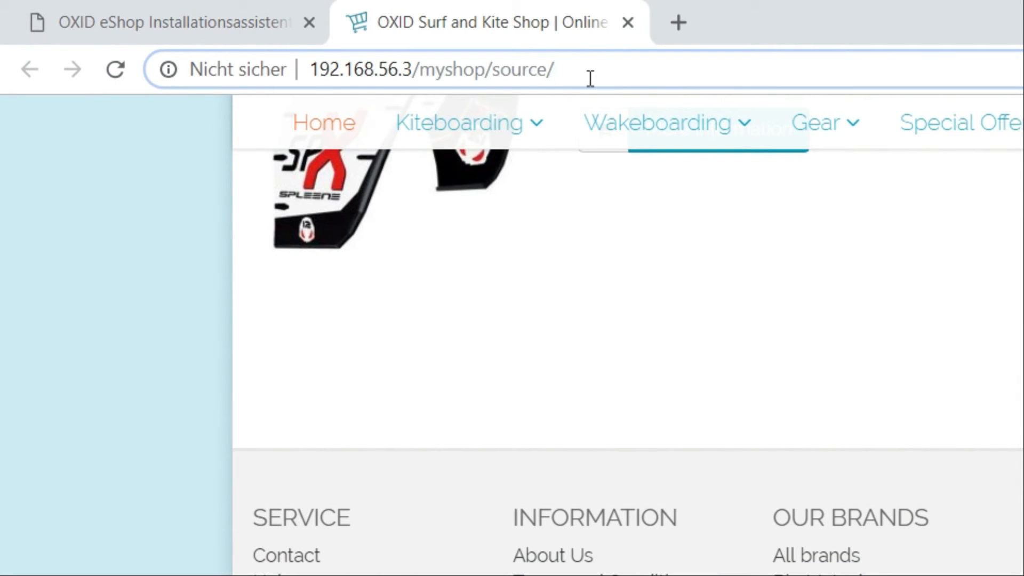
Go to the /admin URL and log in as 'steven' to reach the Admin home overview
{"action": "type", "text": "admin/"}
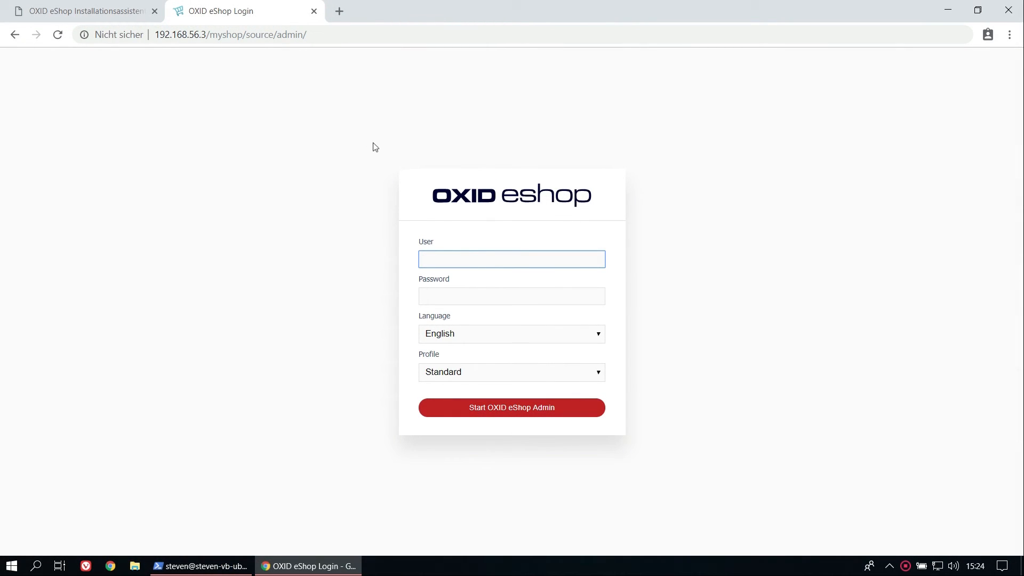
{"action": "mouse_move", "coordinate": [482, 238]}
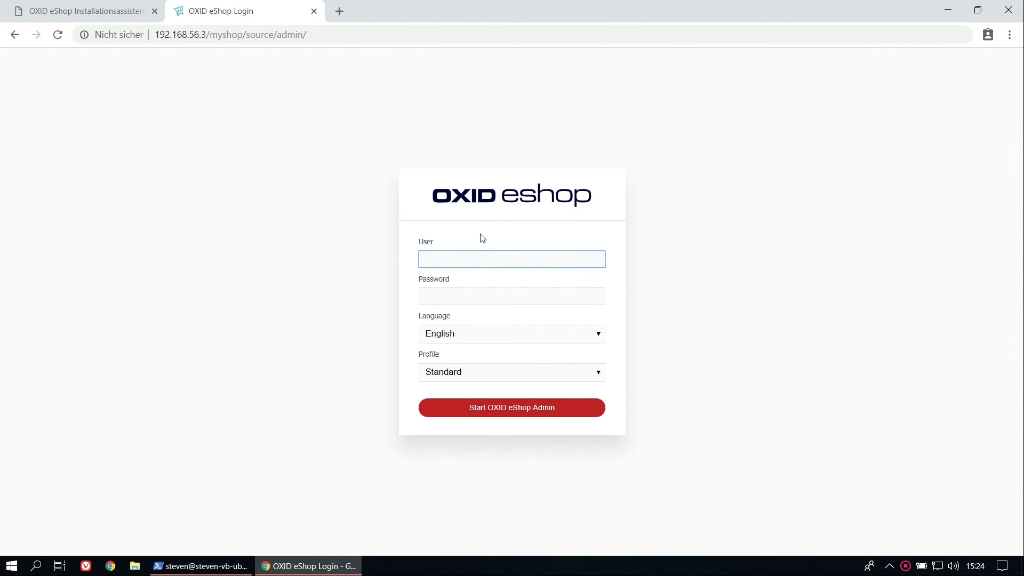
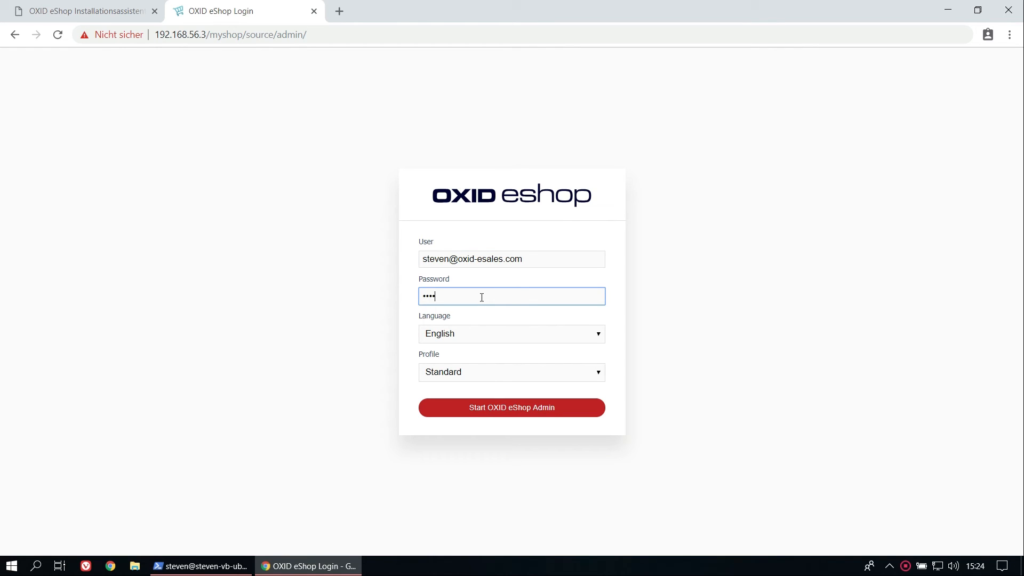
{"action": "type", "text": "••"}
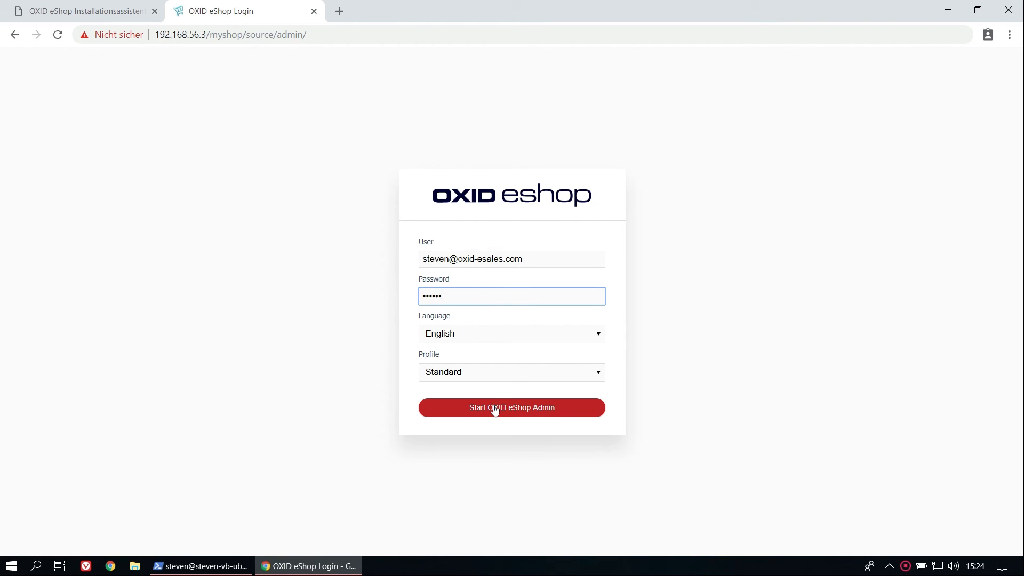
{"action": "left_click", "coordinate": [511, 406]}
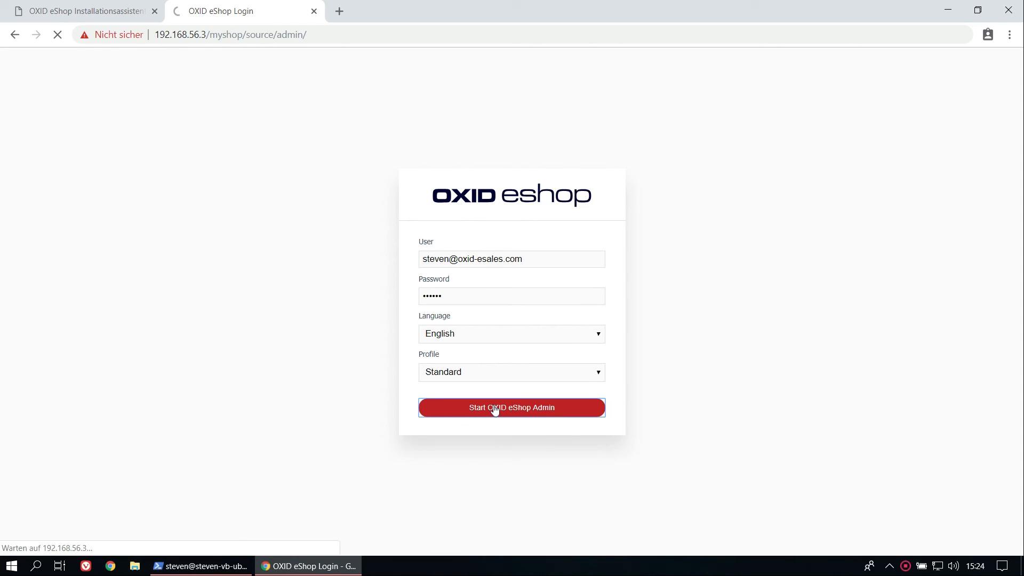
{"action": "left_click", "coordinate": [511, 407]}
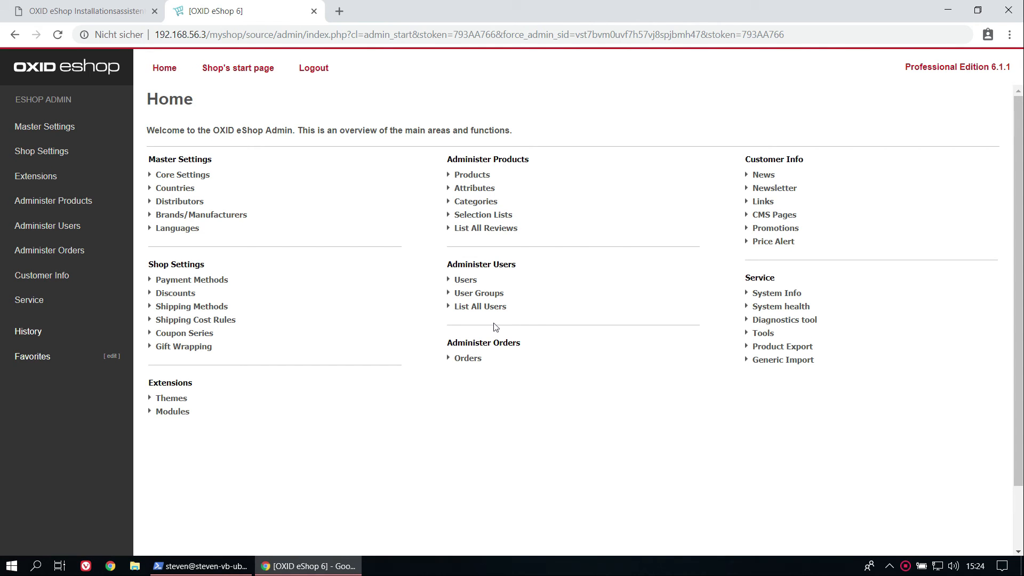